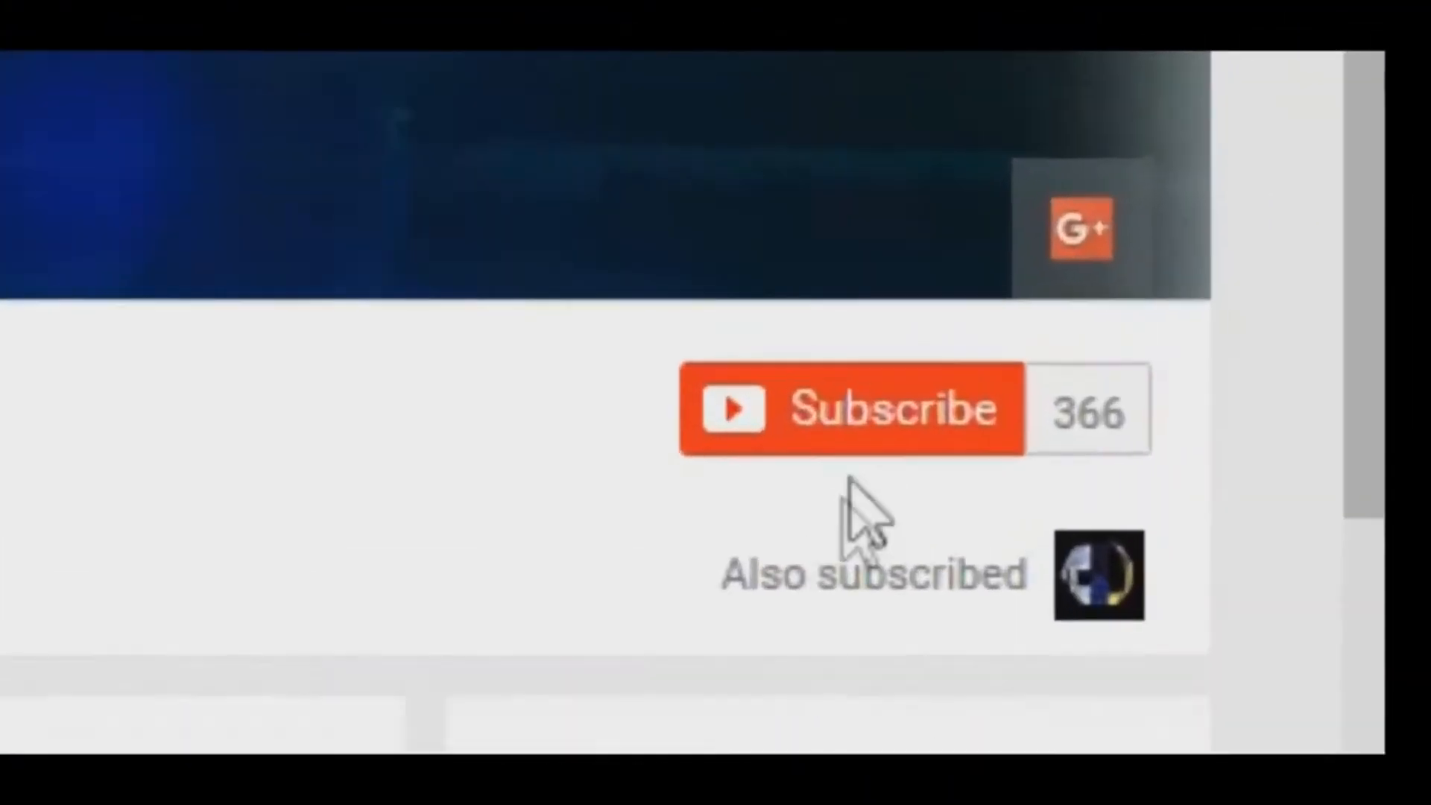
Subscribe to the YouTube channel and turn on its notification bell.
click(856, 408)
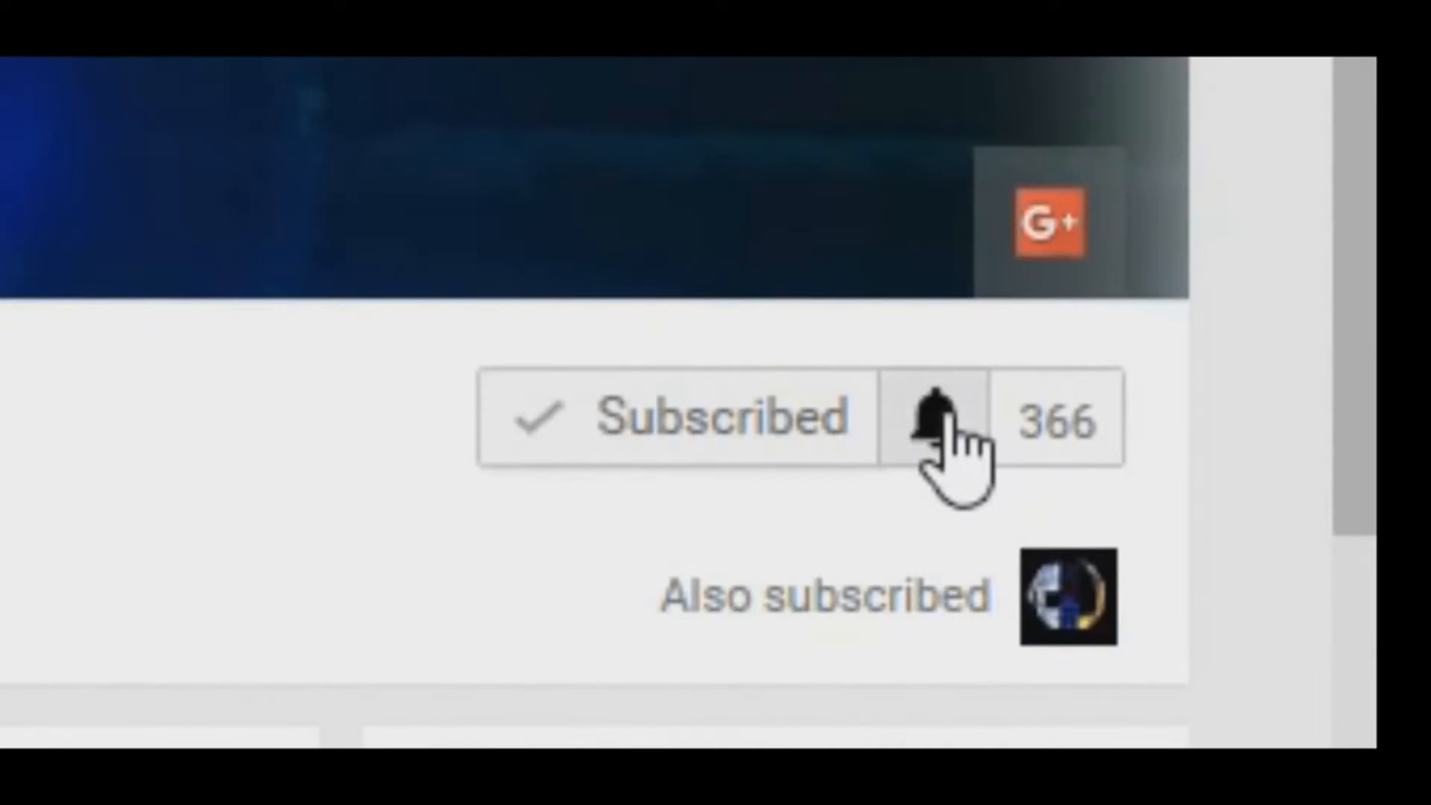
click(933, 422)
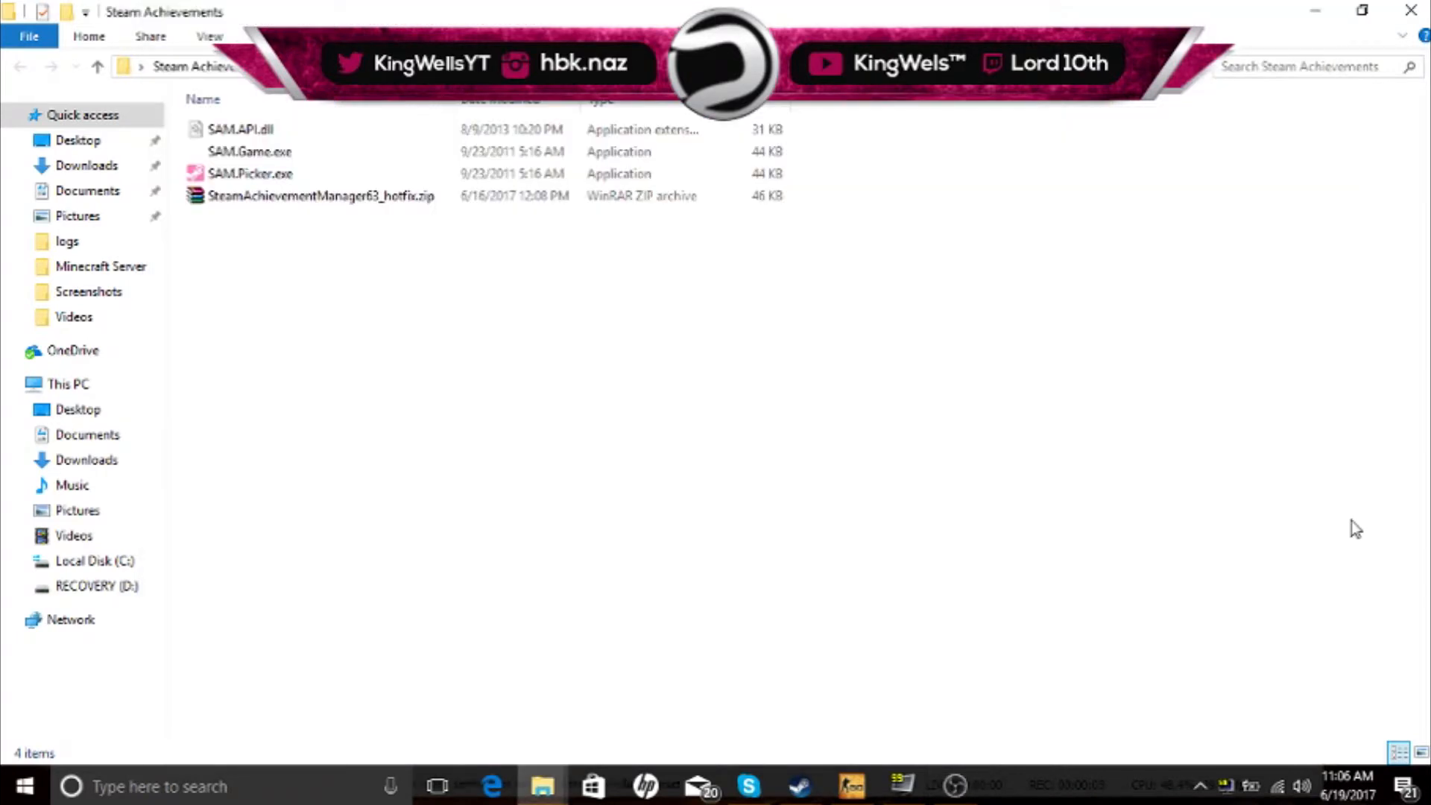
mouse_move(1002, 786)
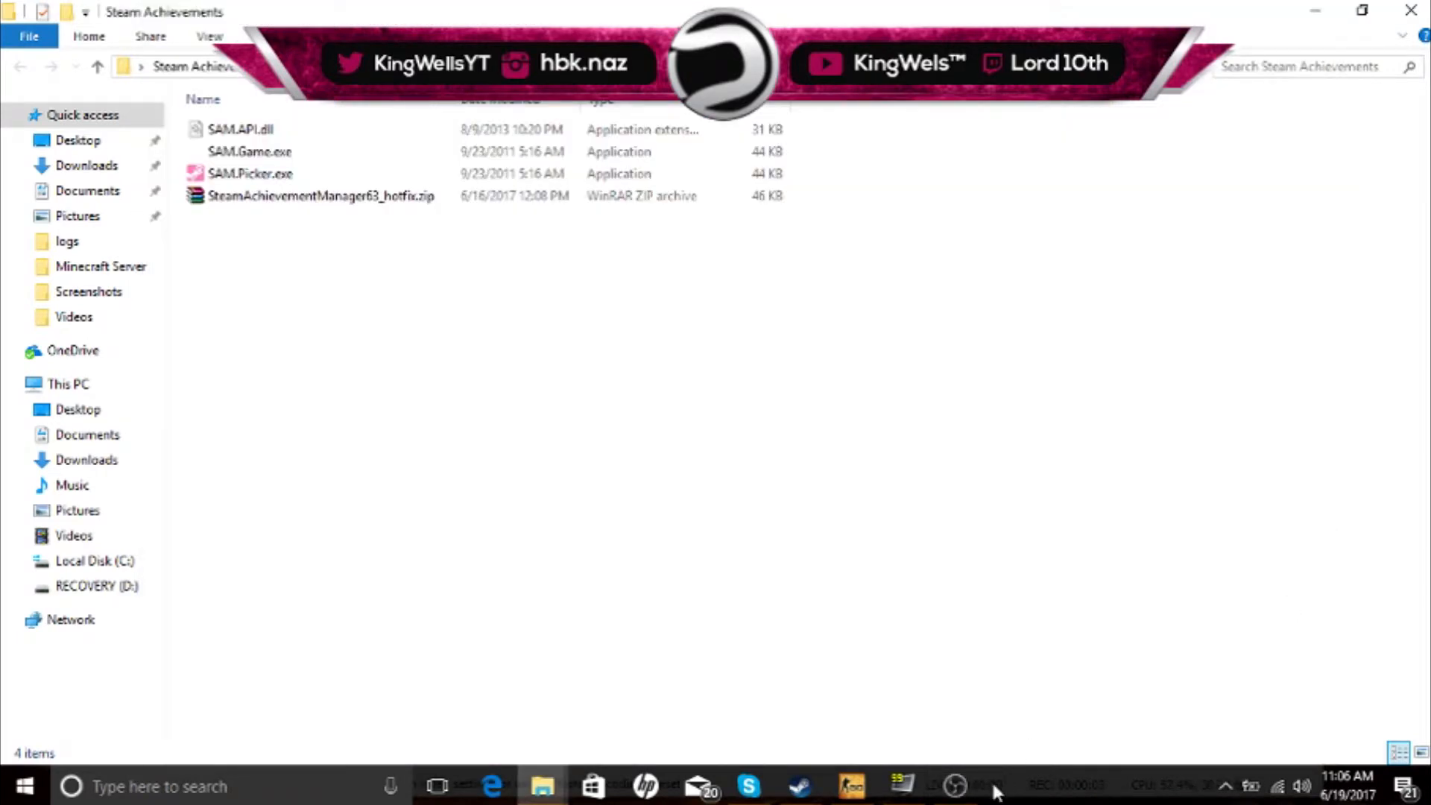
mouse_move(1025, 675)
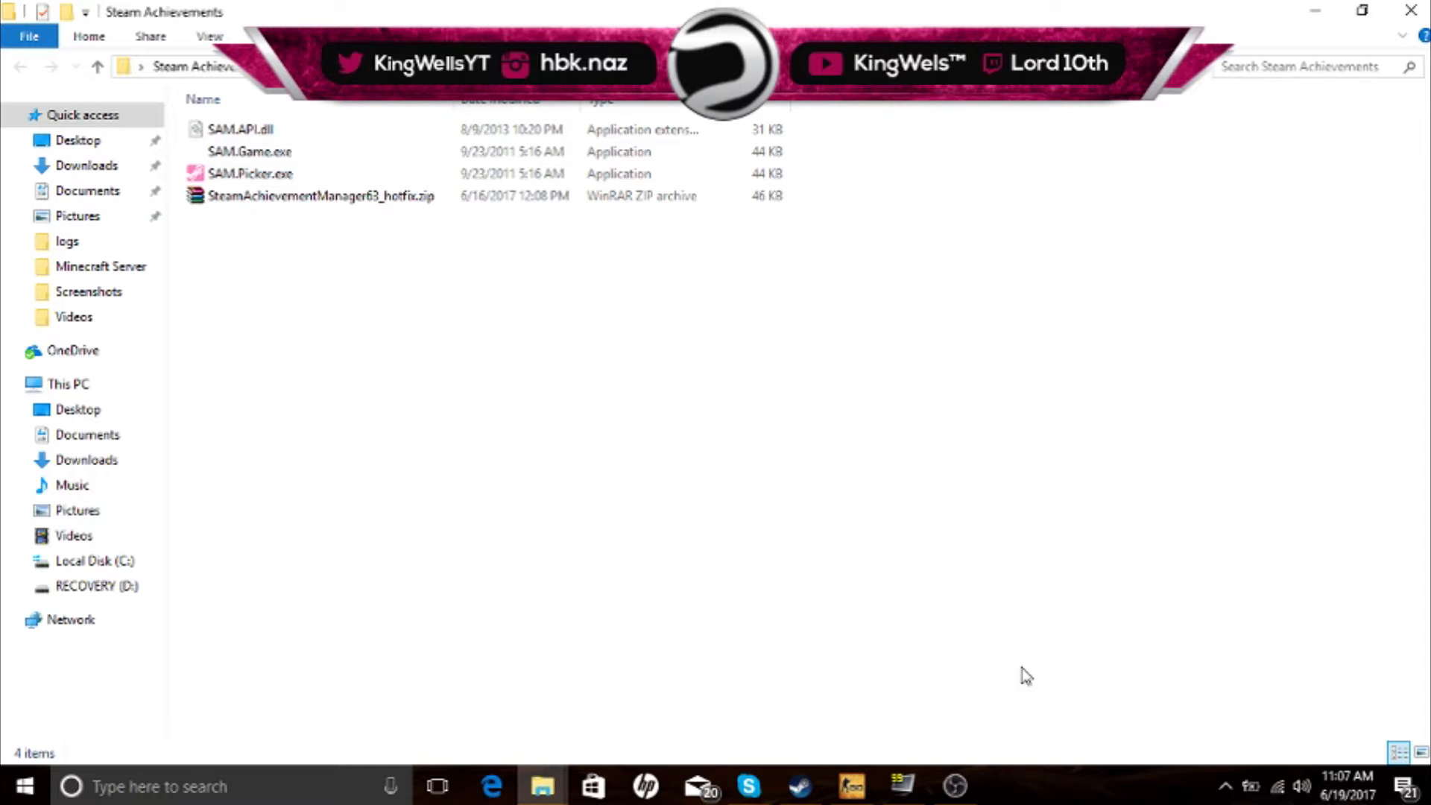
mouse_move(654, 419)
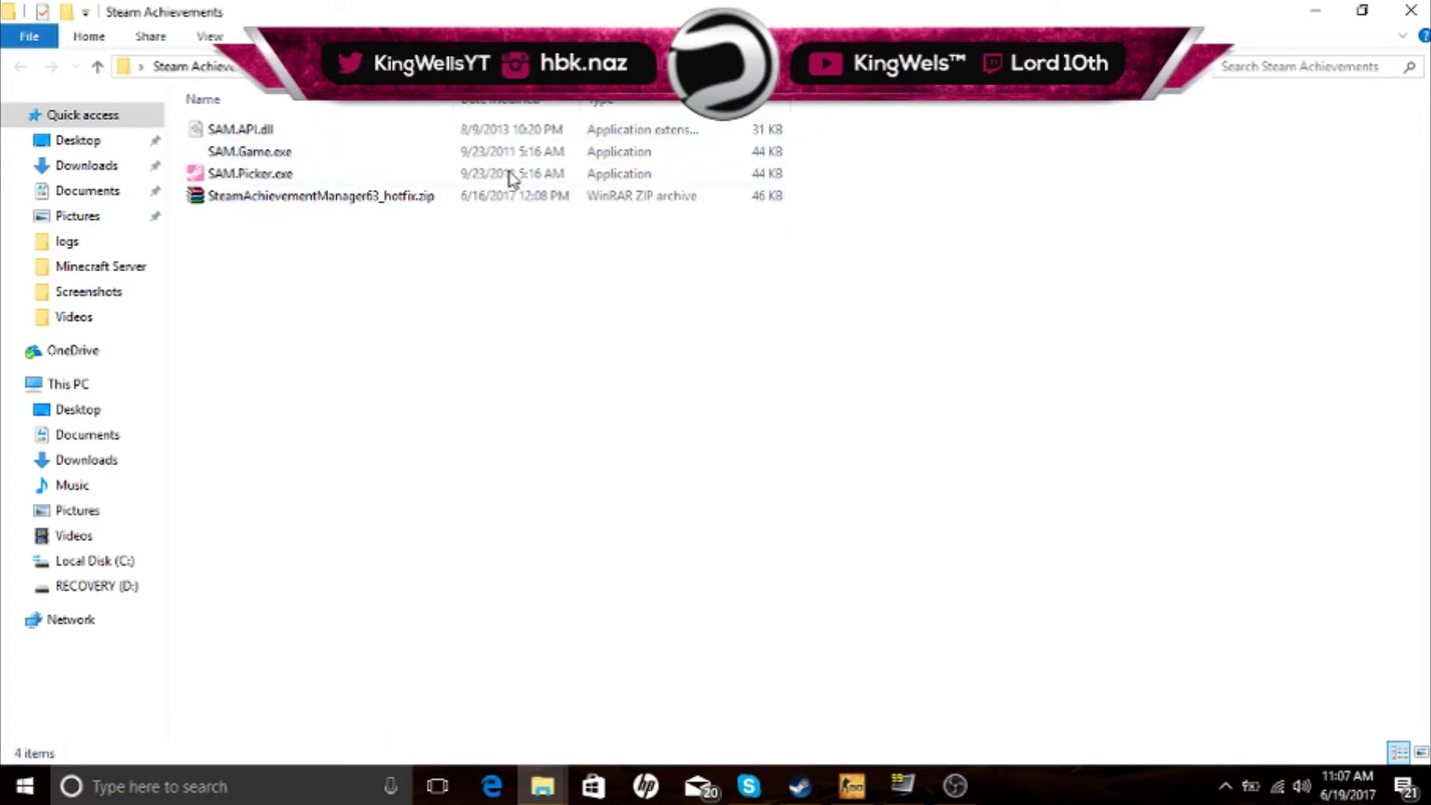
click(251, 173)
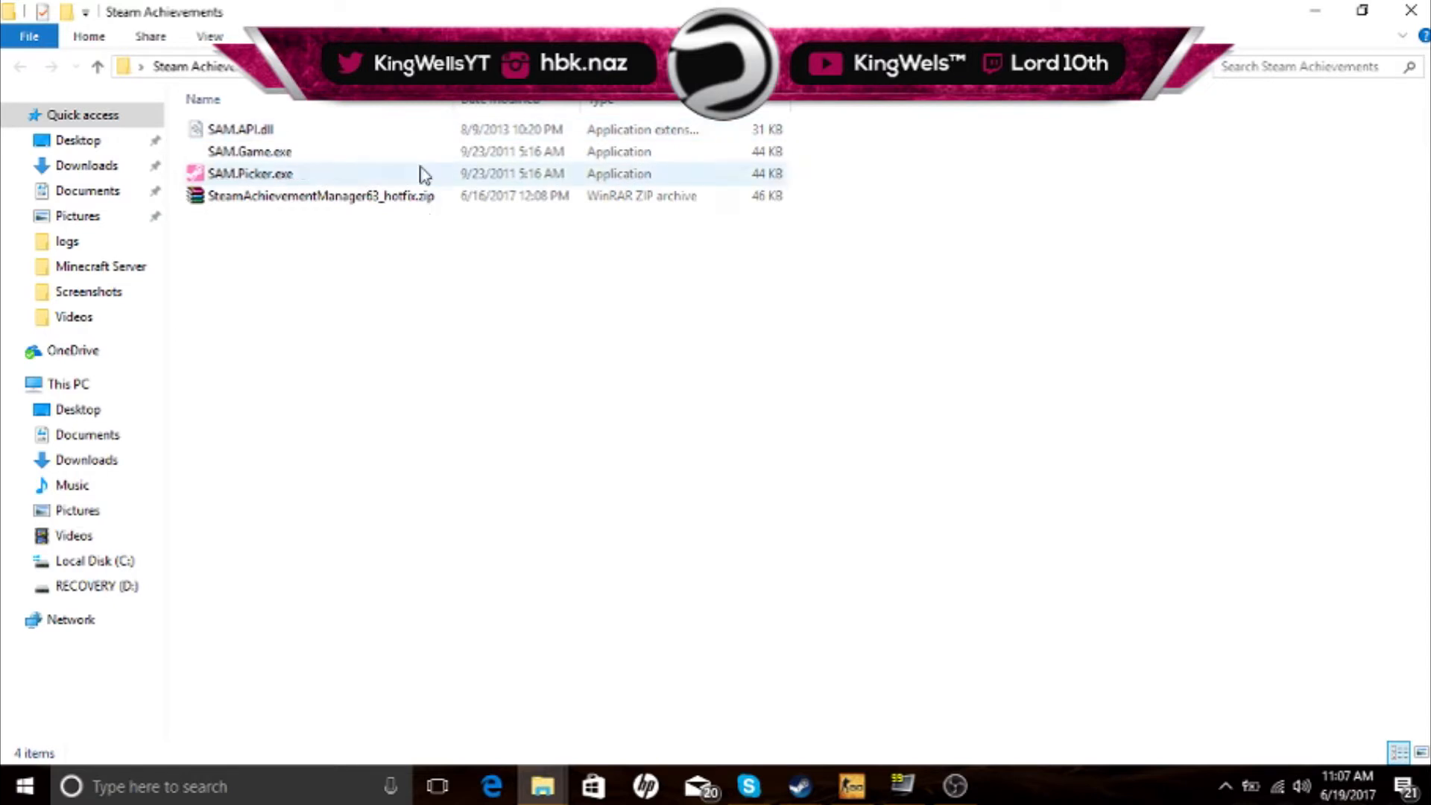
mouse_move(349, 204)
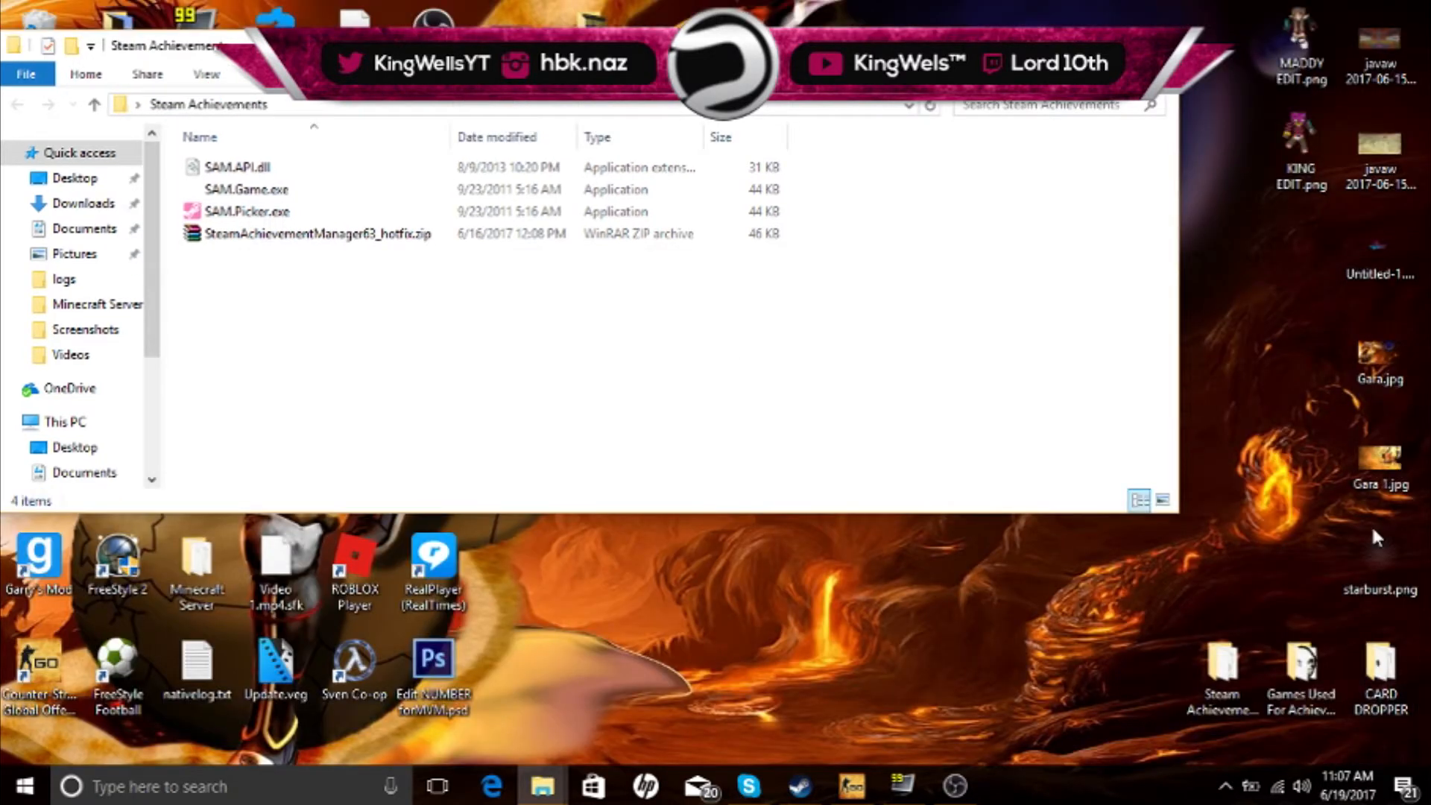
click(1365, 9)
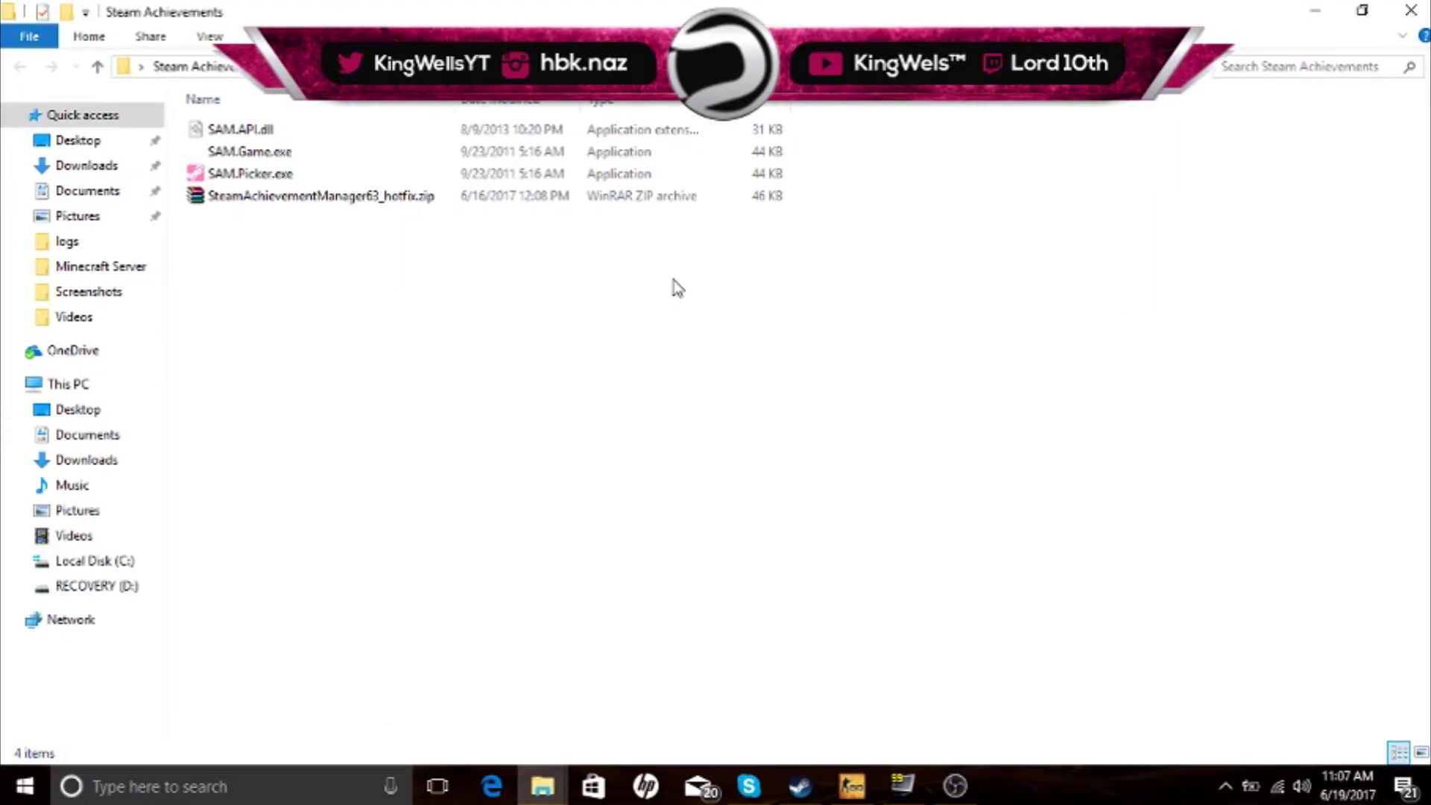
mouse_move(515, 246)
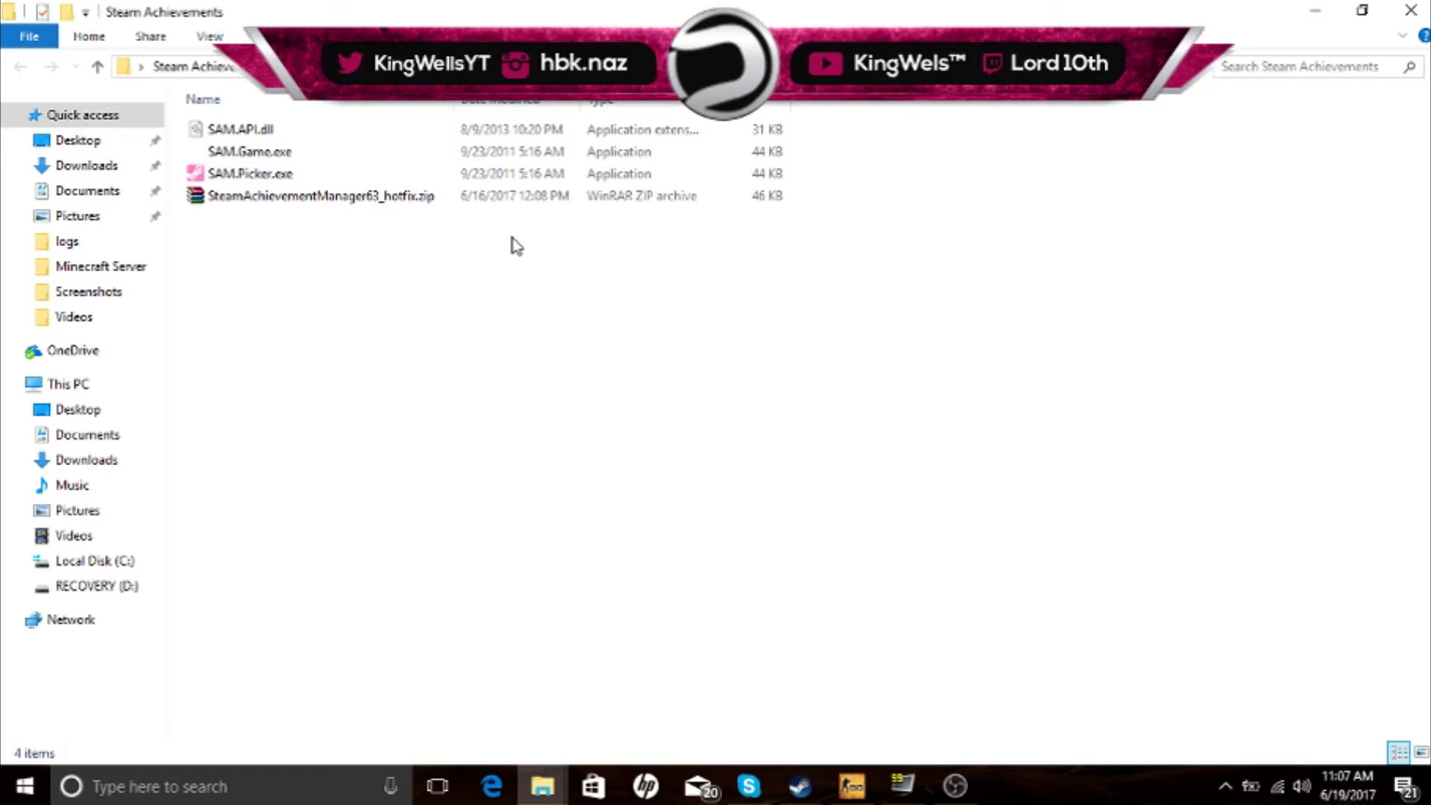
click(319, 197)
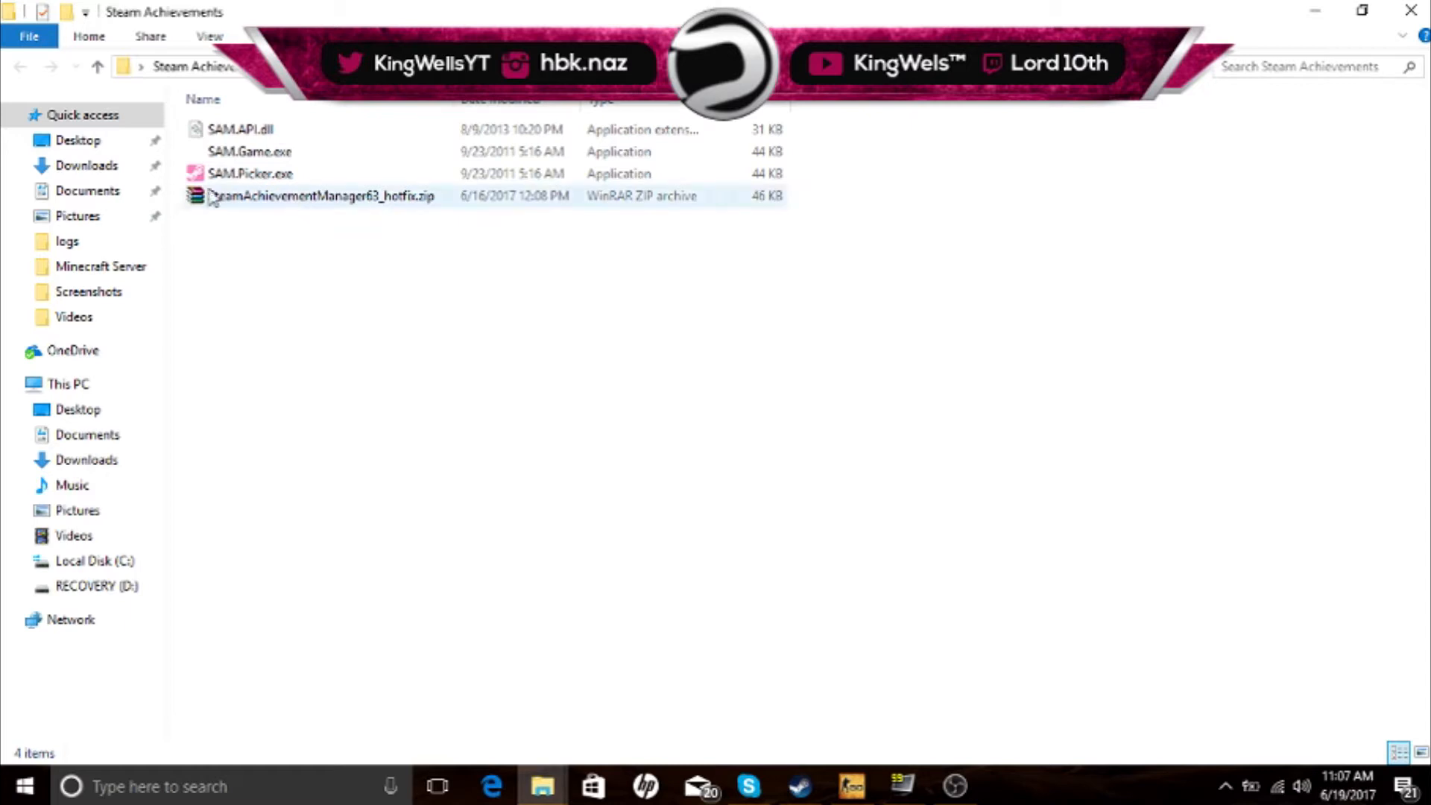
click(252, 173)
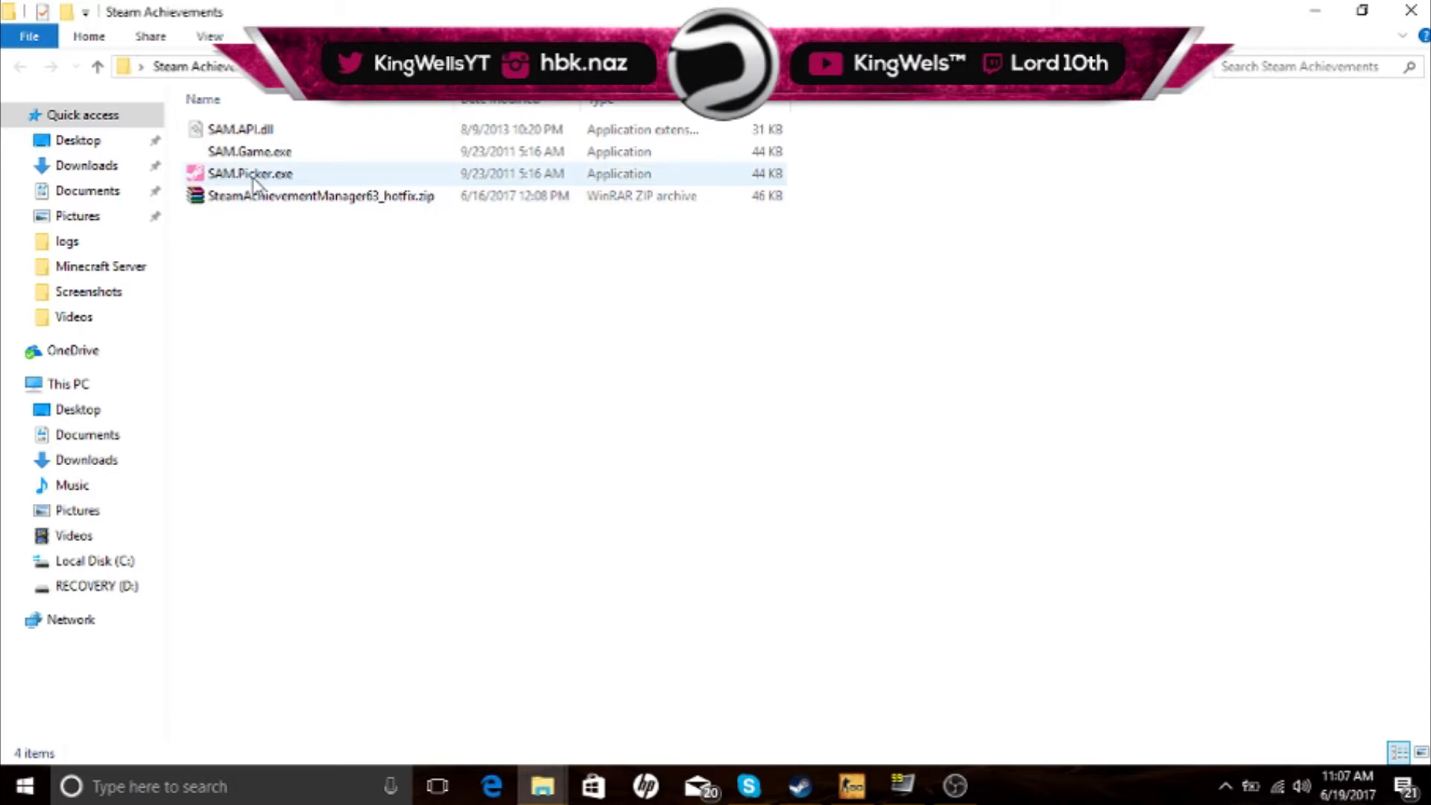
mouse_move(242, 179)
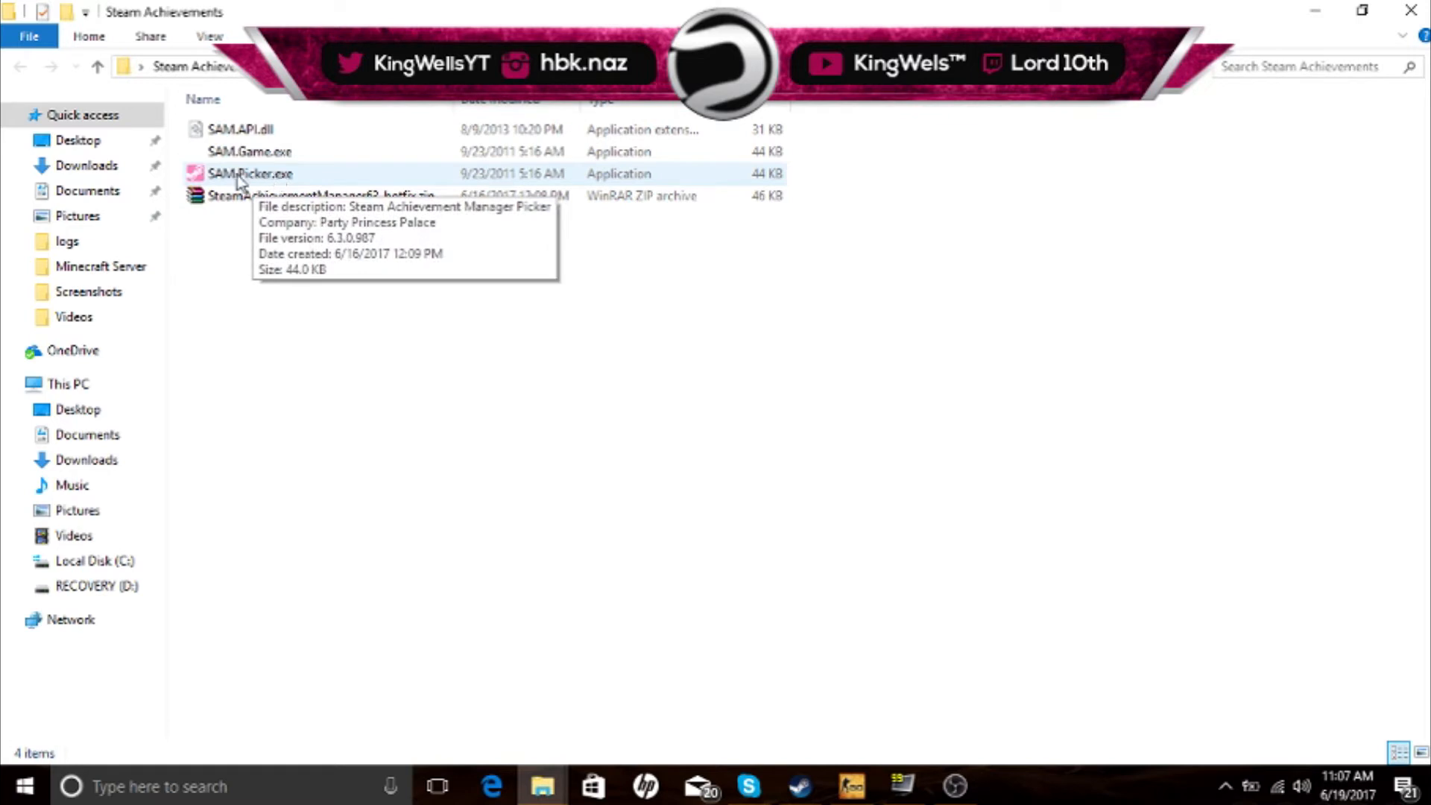
mouse_move(891, 764)
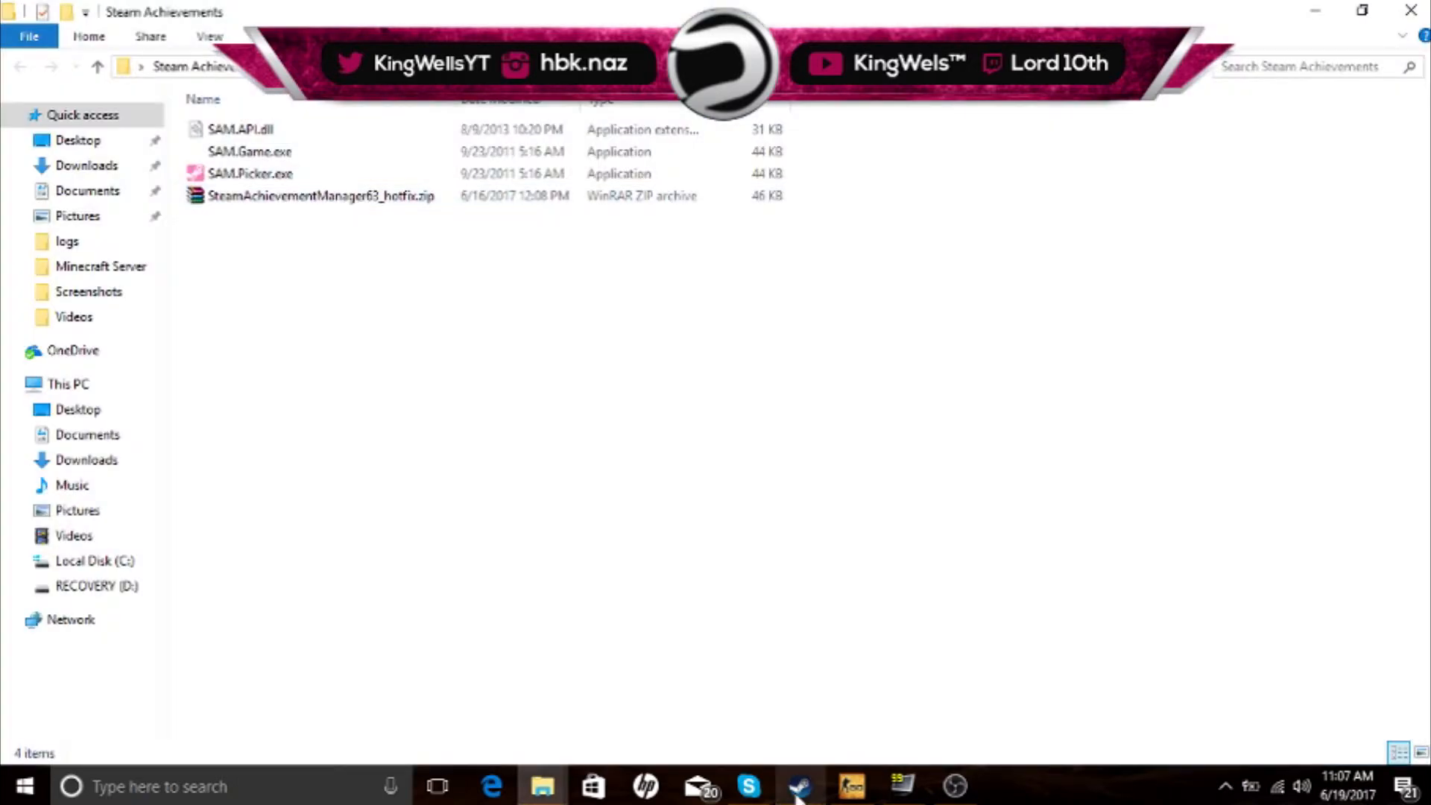
click(798, 787)
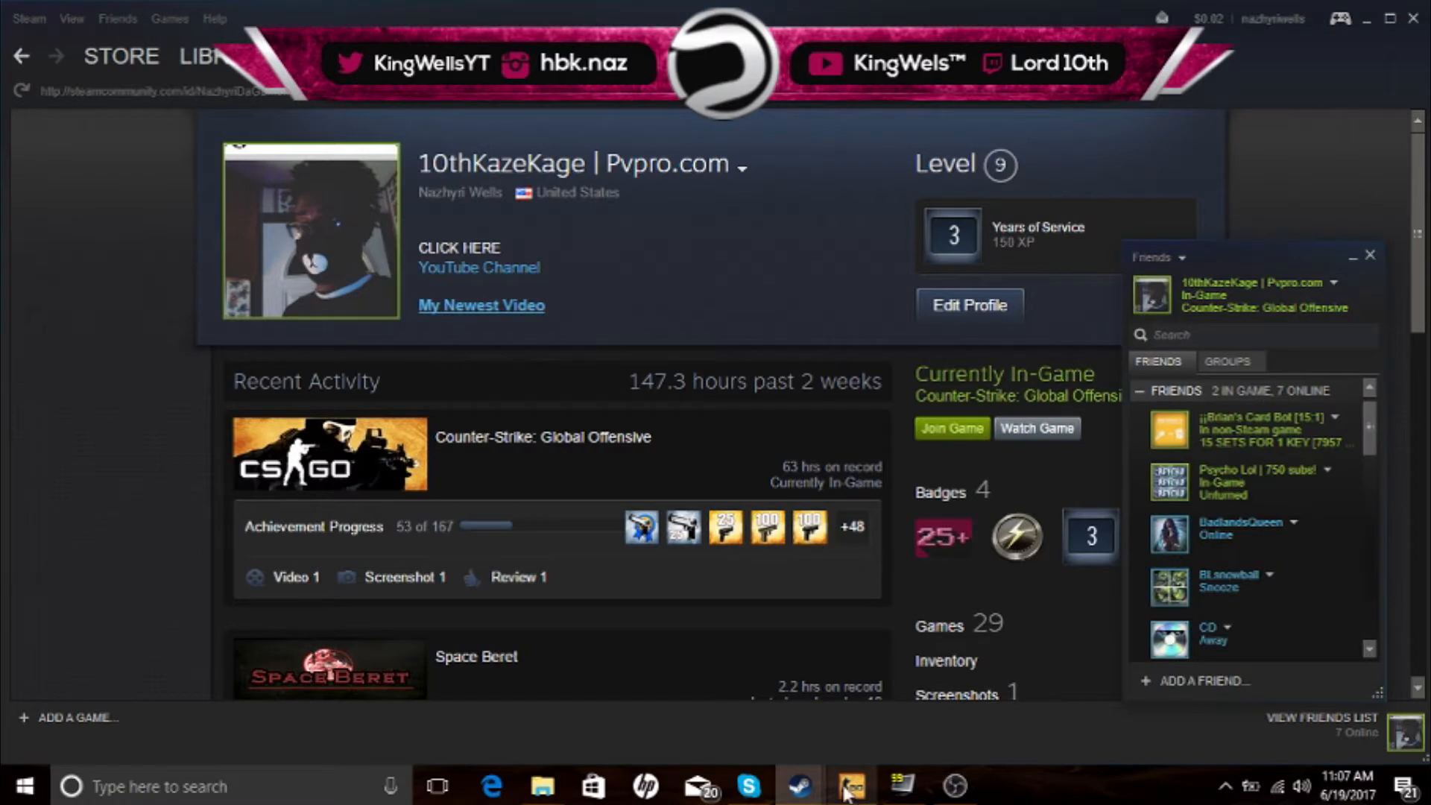
mouse_move(1282, 297)
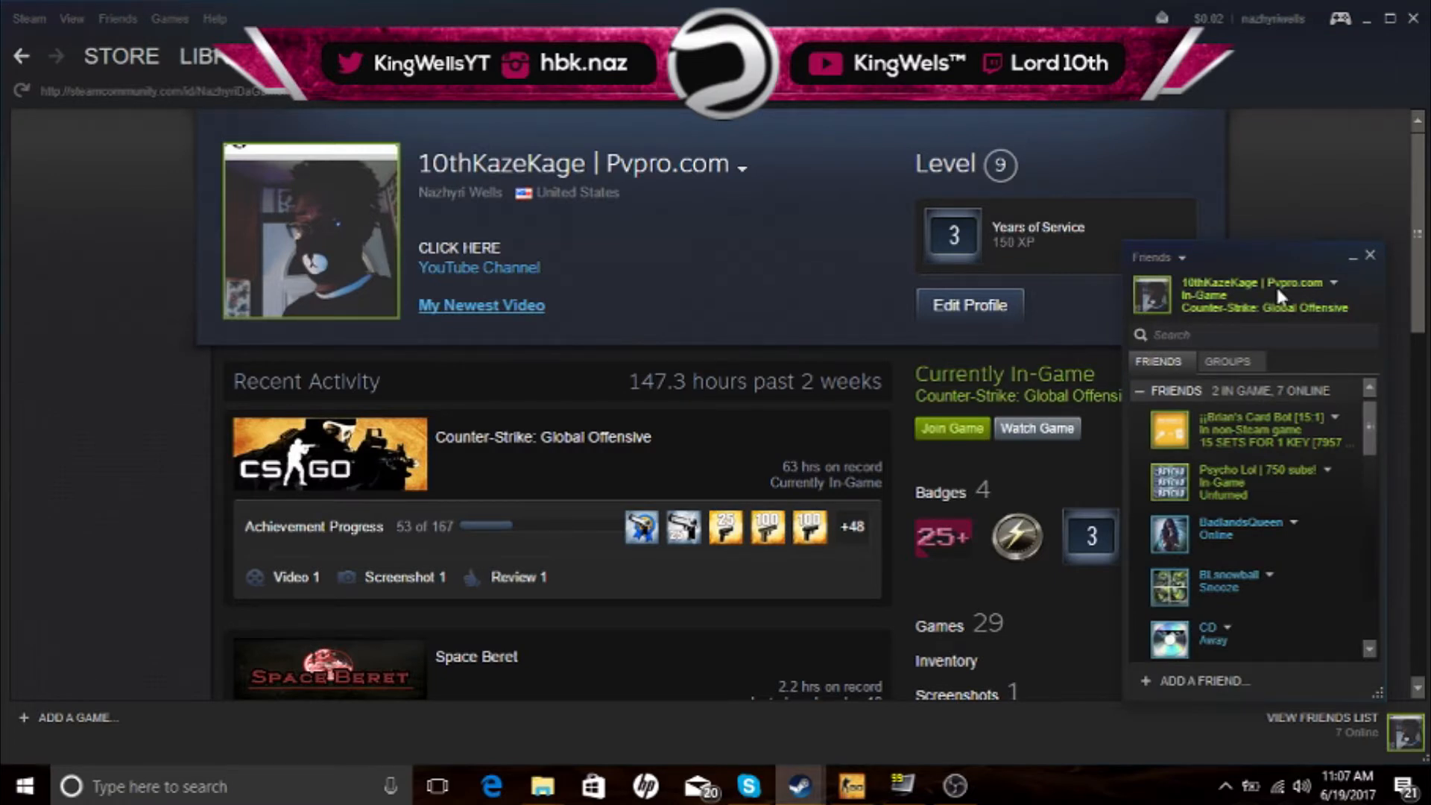
click(1371, 276)
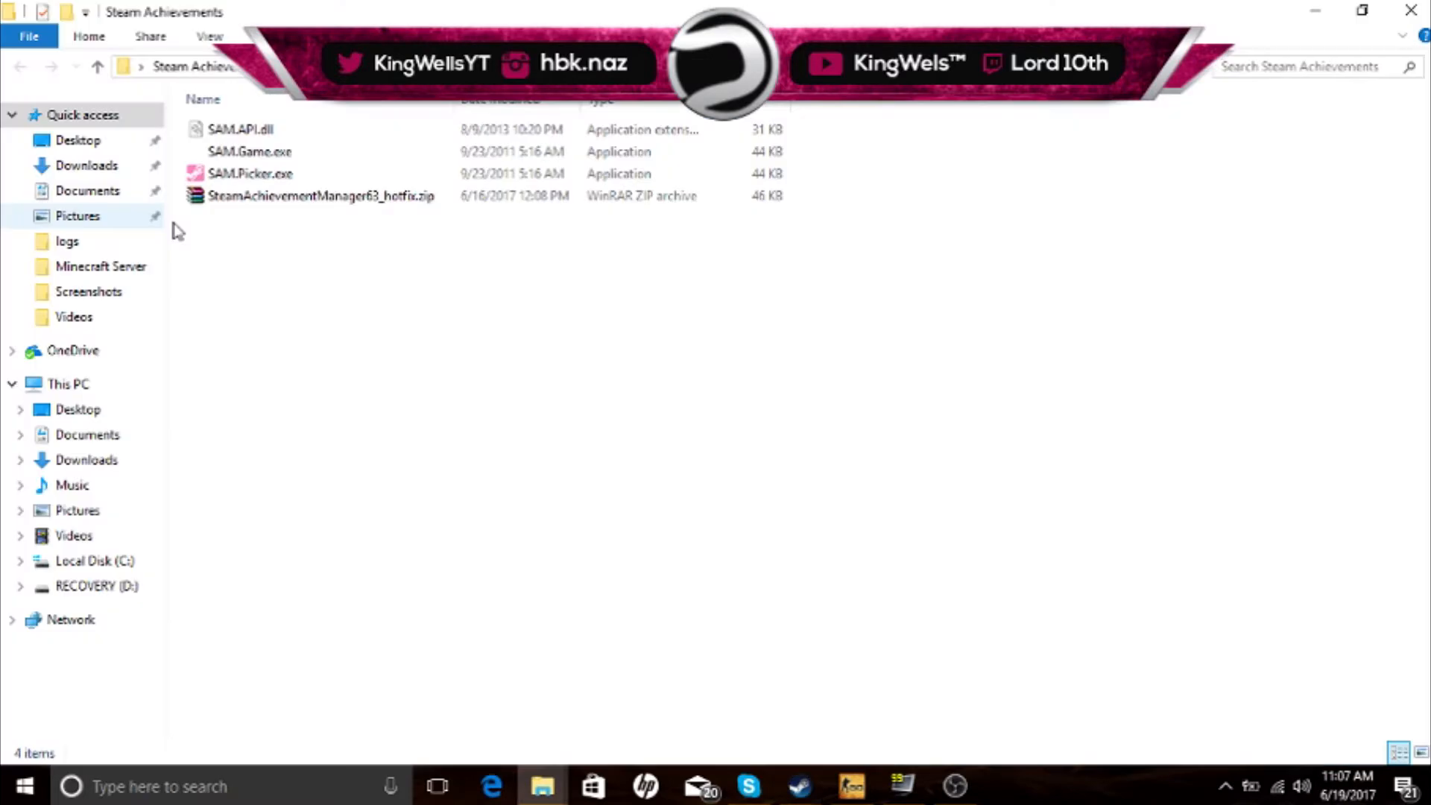
Select and launch SAM.Picker.exe, opening the Steam Achievement Manager 6.3 game picker.
click(251, 174)
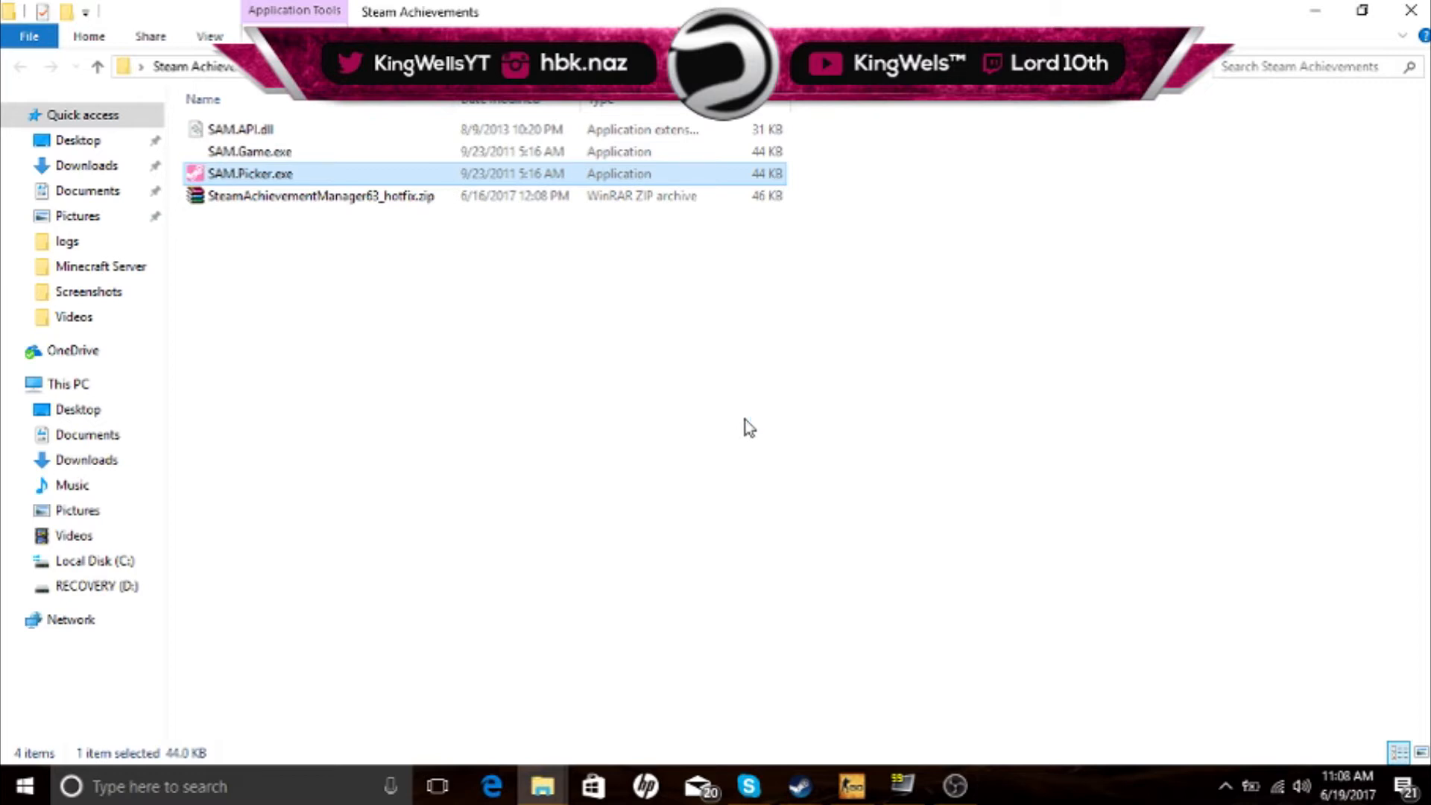
double_click(248, 173)
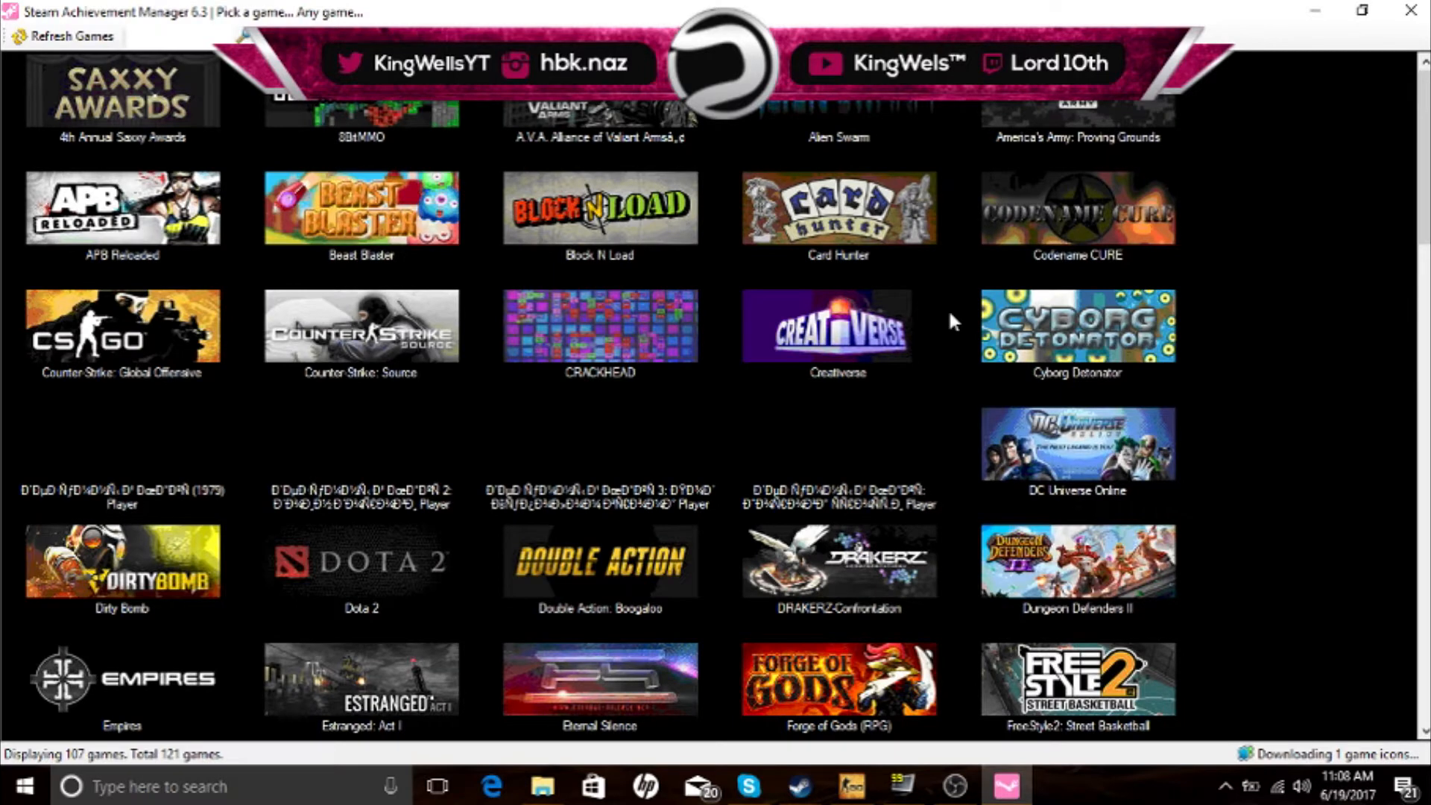
Scroll the game picker grid down through the 107 titles toward Counter-Strike: Global Offensive.
scroll(down, 3)
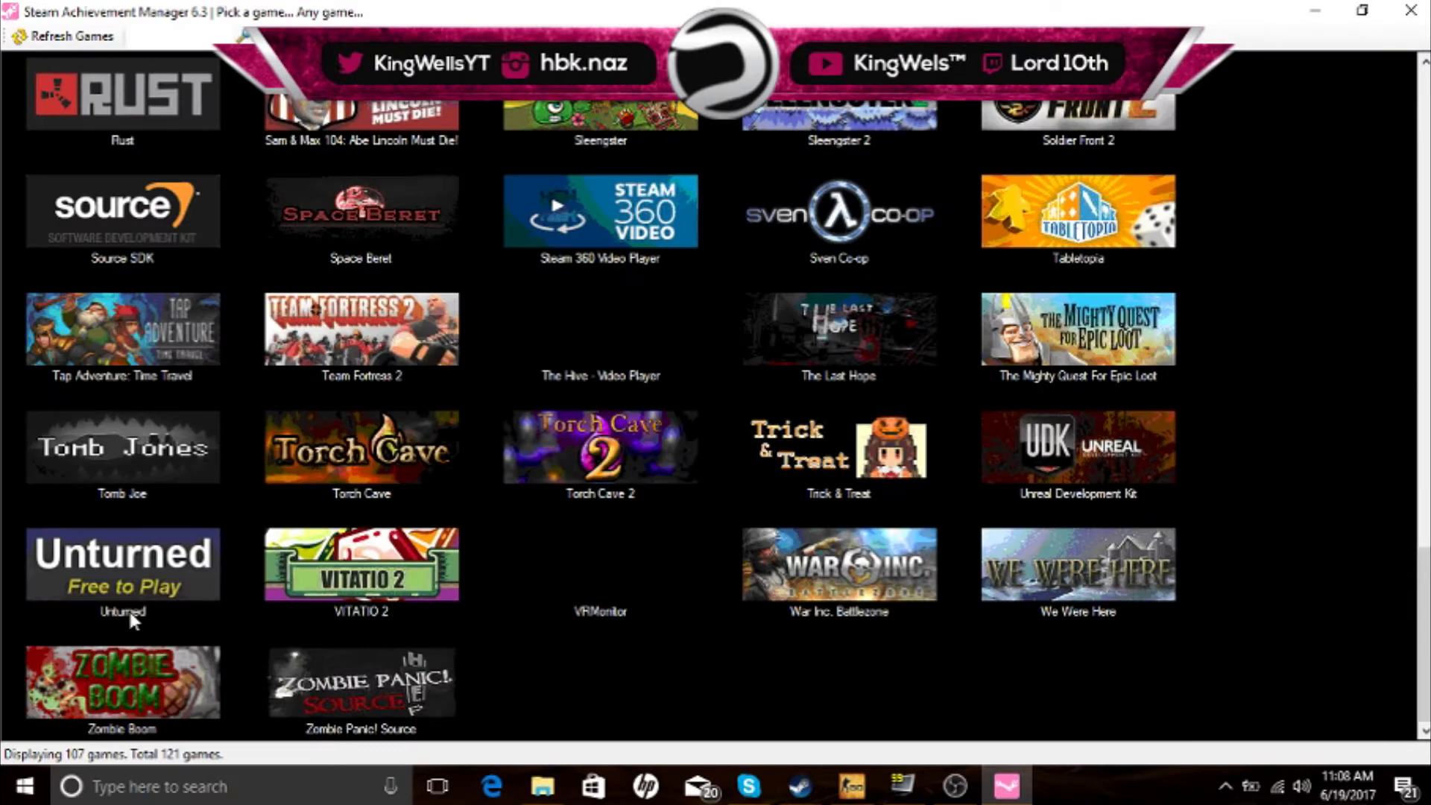
mouse_move(337, 492)
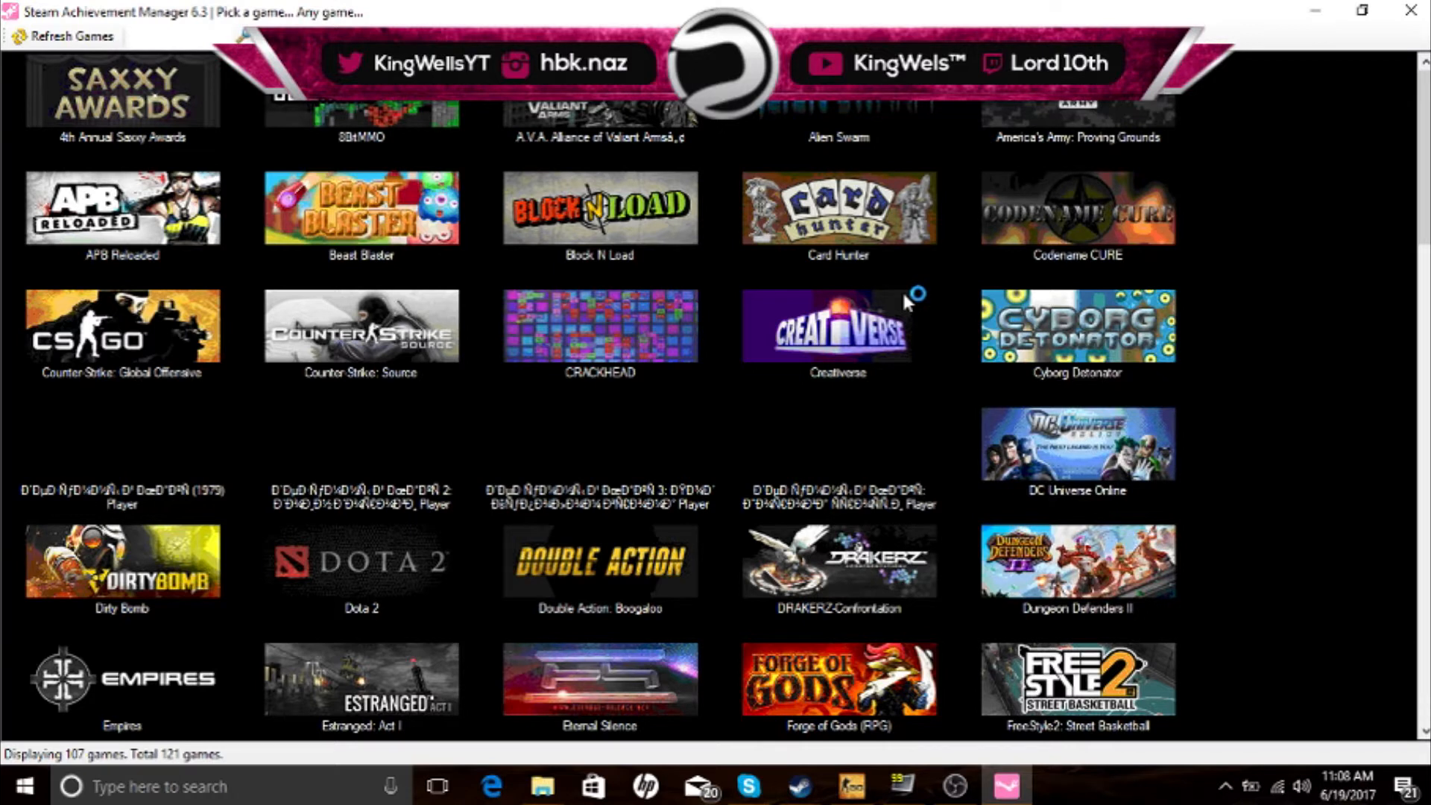
mouse_move(907, 302)
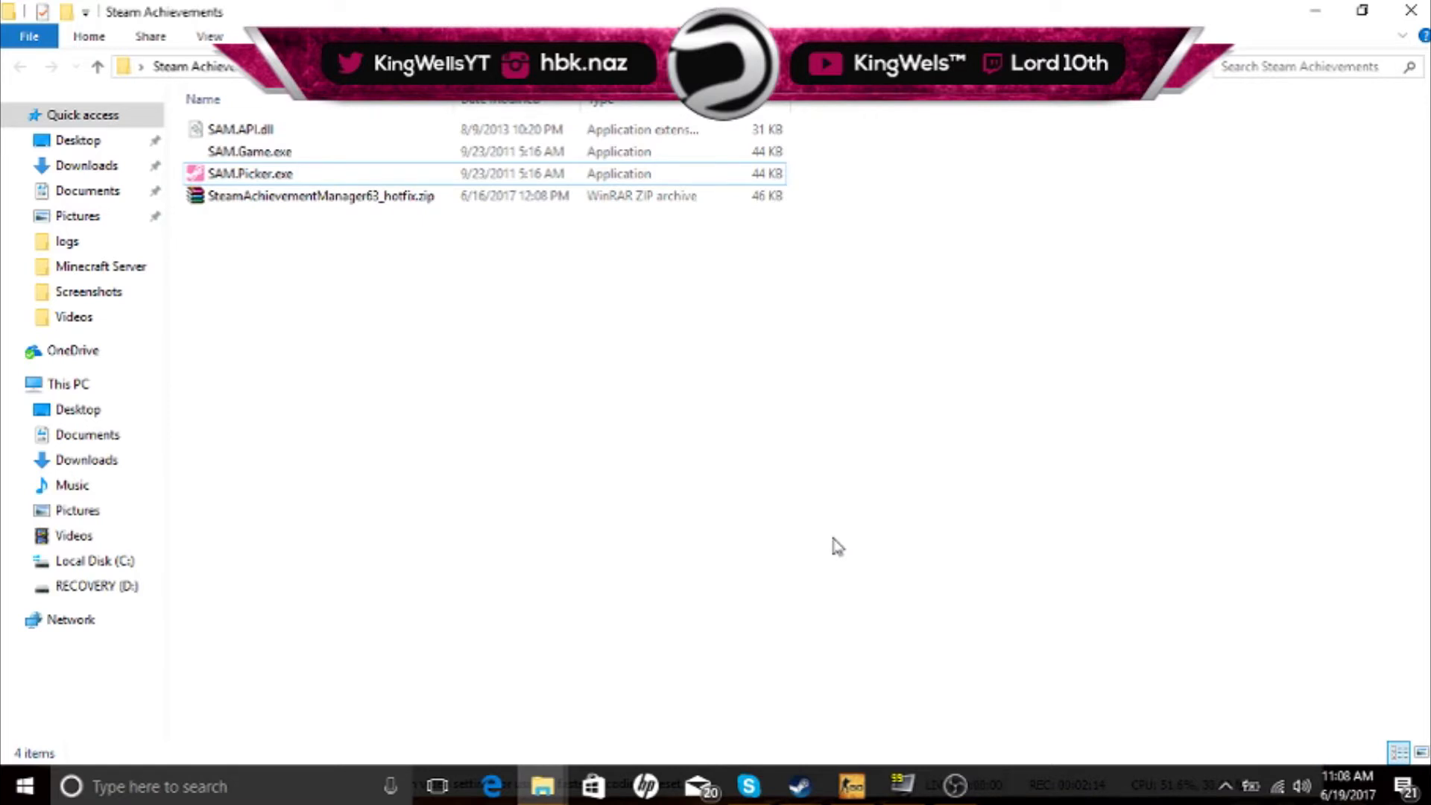
mouse_move(1012, 619)
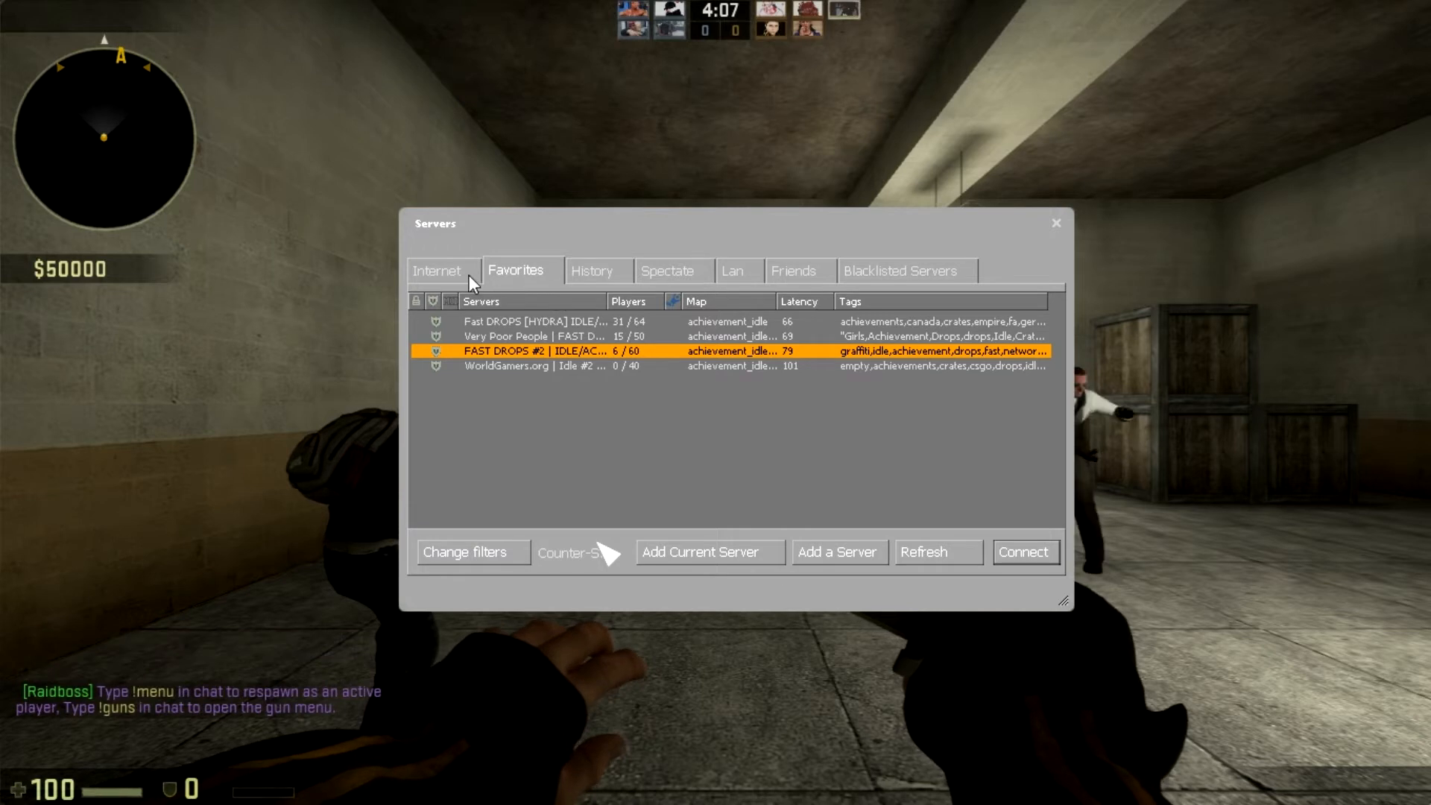
Show all internet servers and filter them by the tag 'achievement'.
click(437, 271)
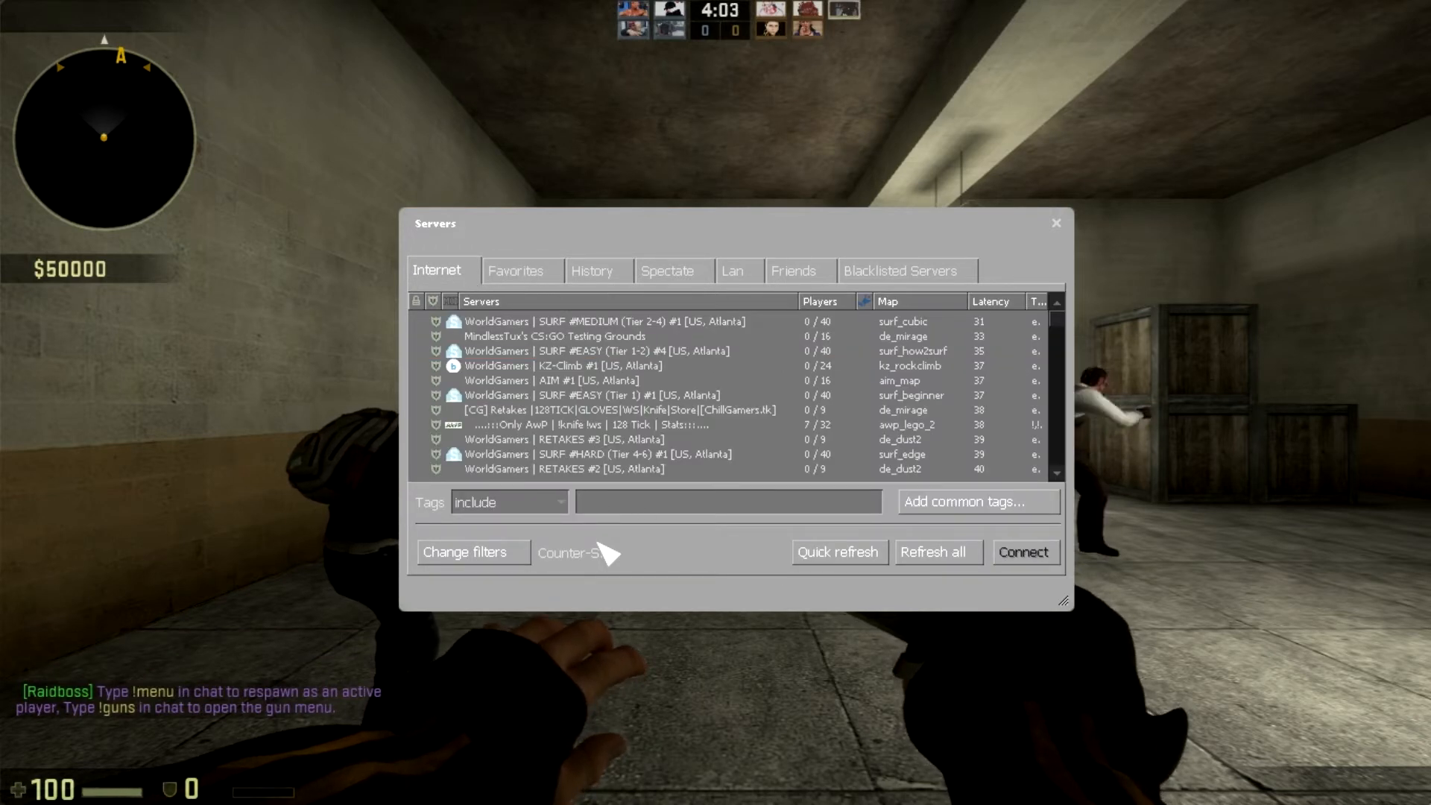
text(achiev)
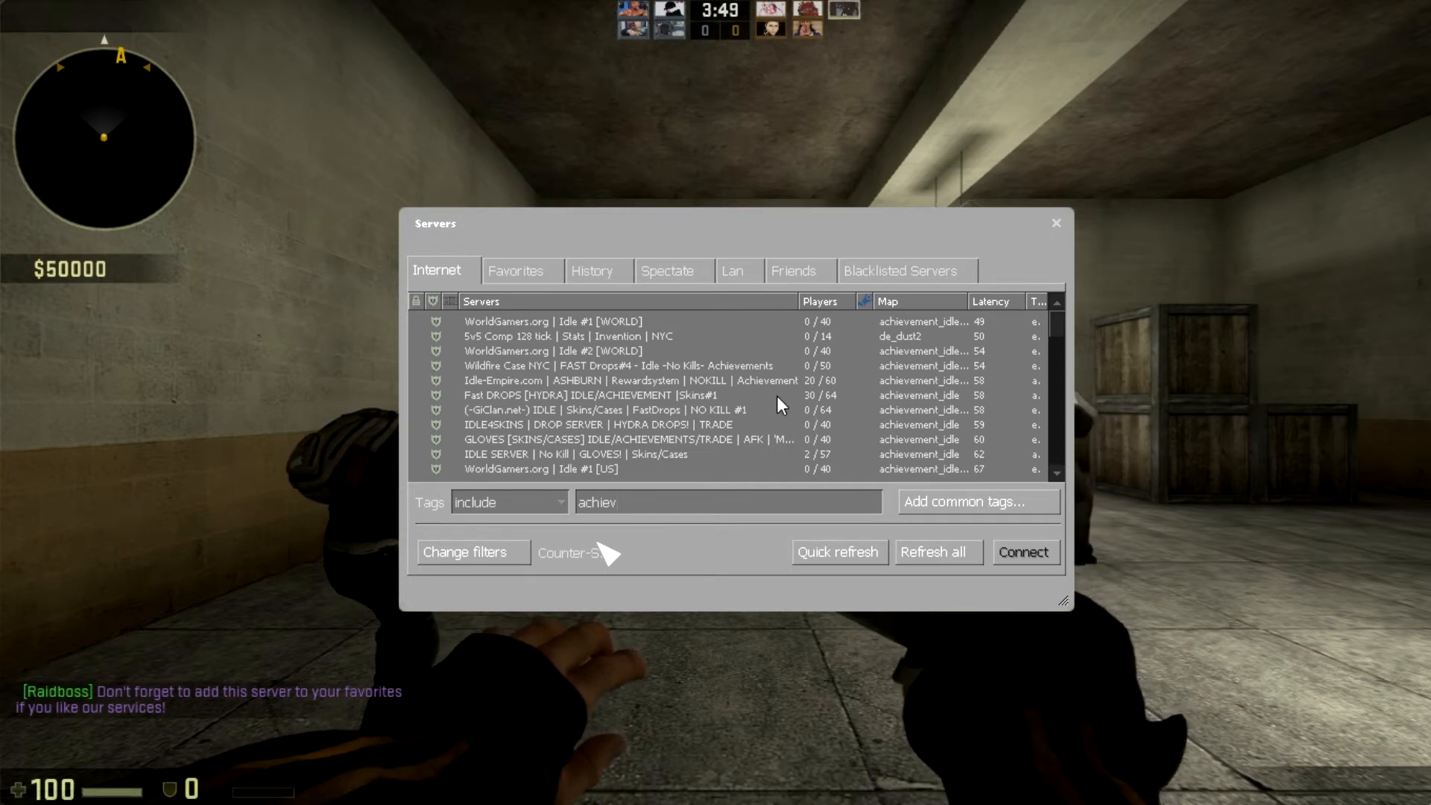
text(ement)
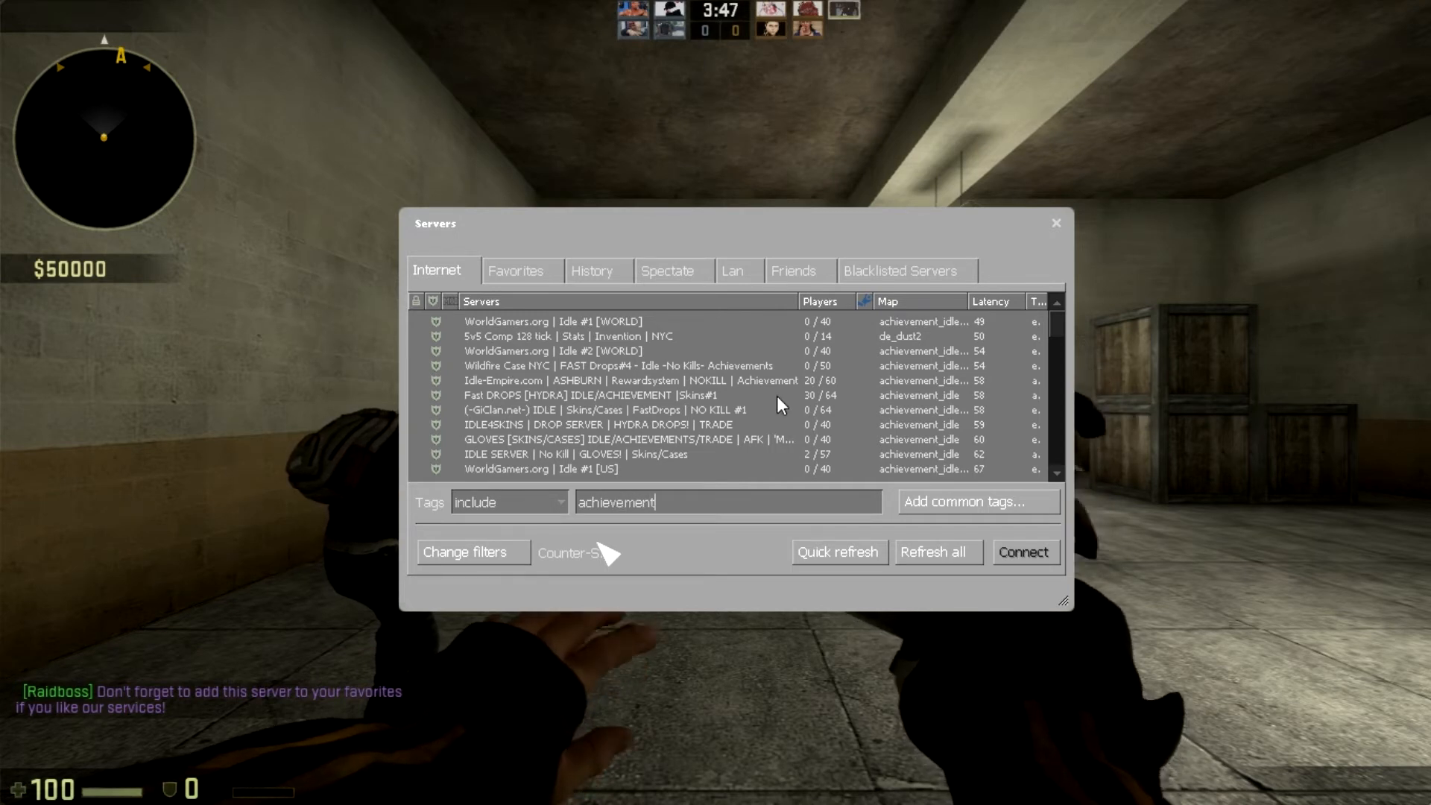
mouse_move(687, 543)
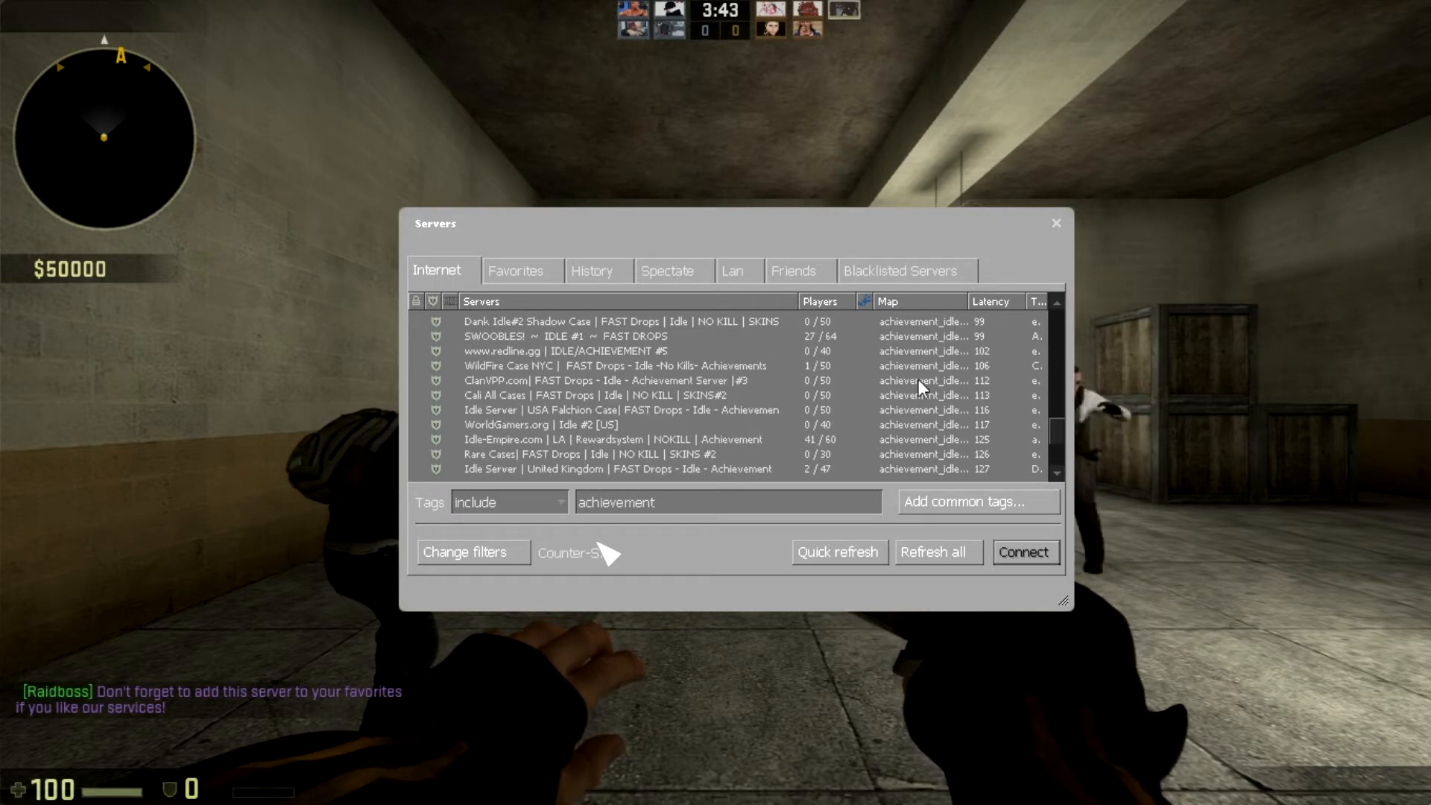
Scroll the results, select the IDLE SERVER No Kill GLOVES server, and view Favorites.
scroll(down, 3)
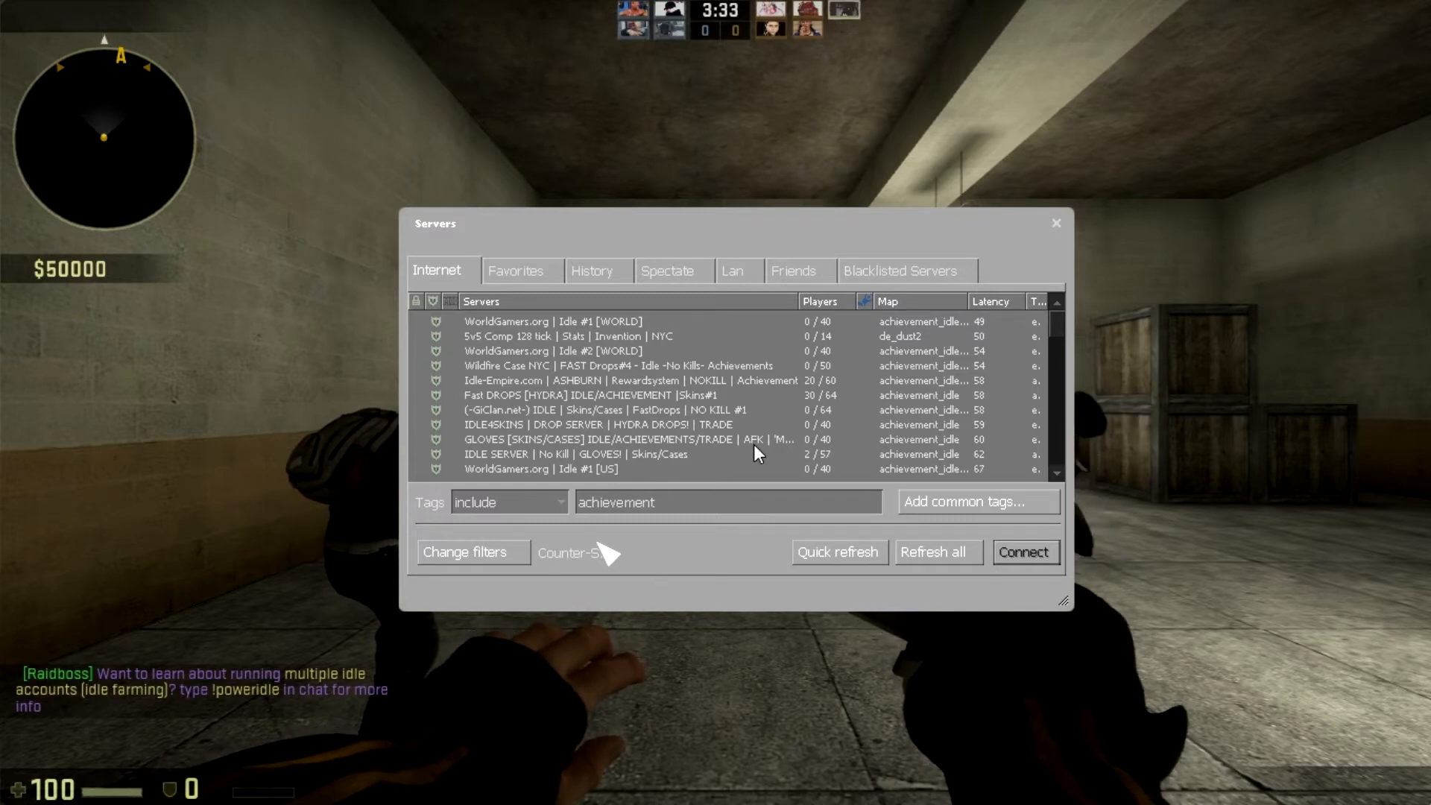
scroll(down, 3)
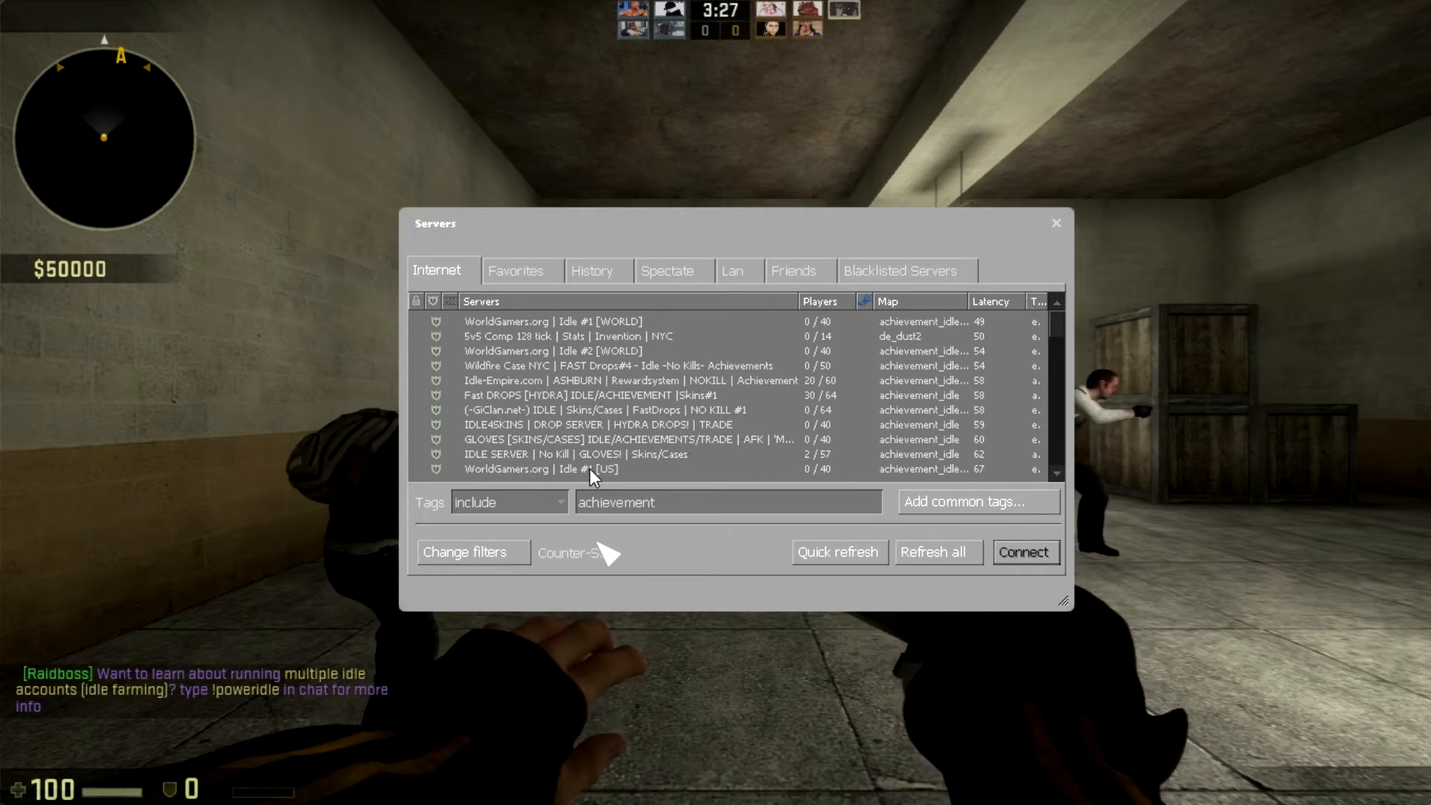
click(570, 454)
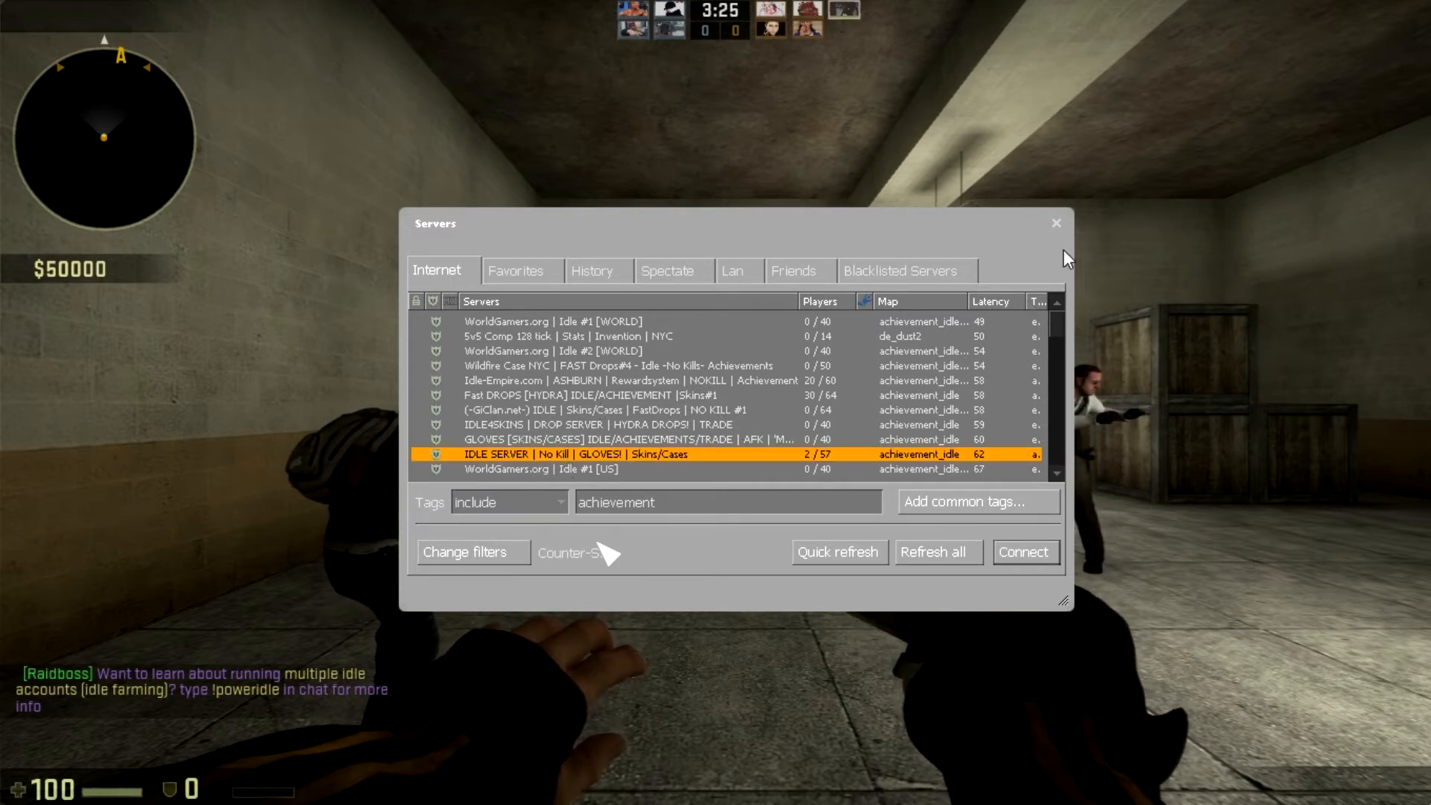
click(516, 271)
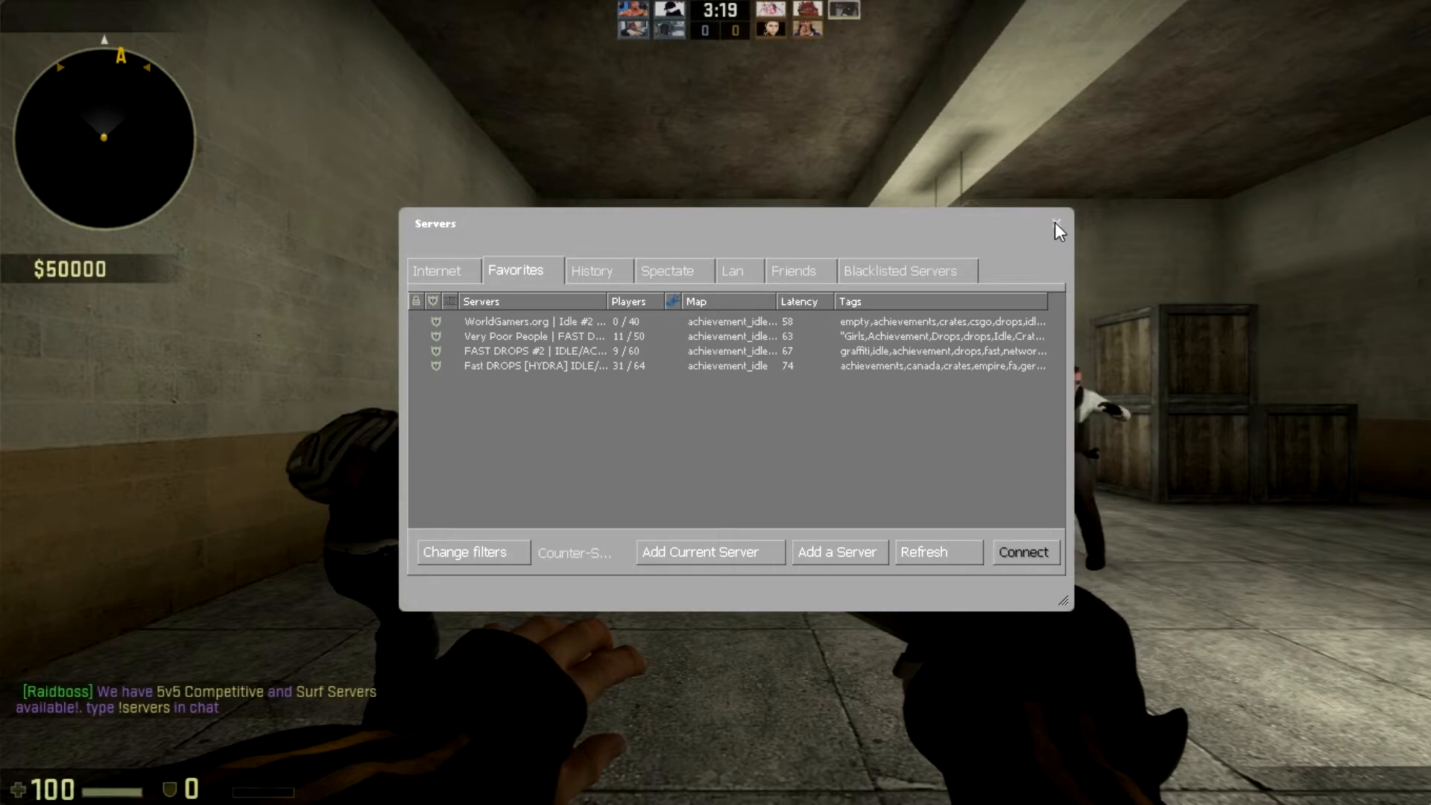
Close the server browser, resume the idle server match, and equip the Tec-9 sidearm.
click(1056, 221)
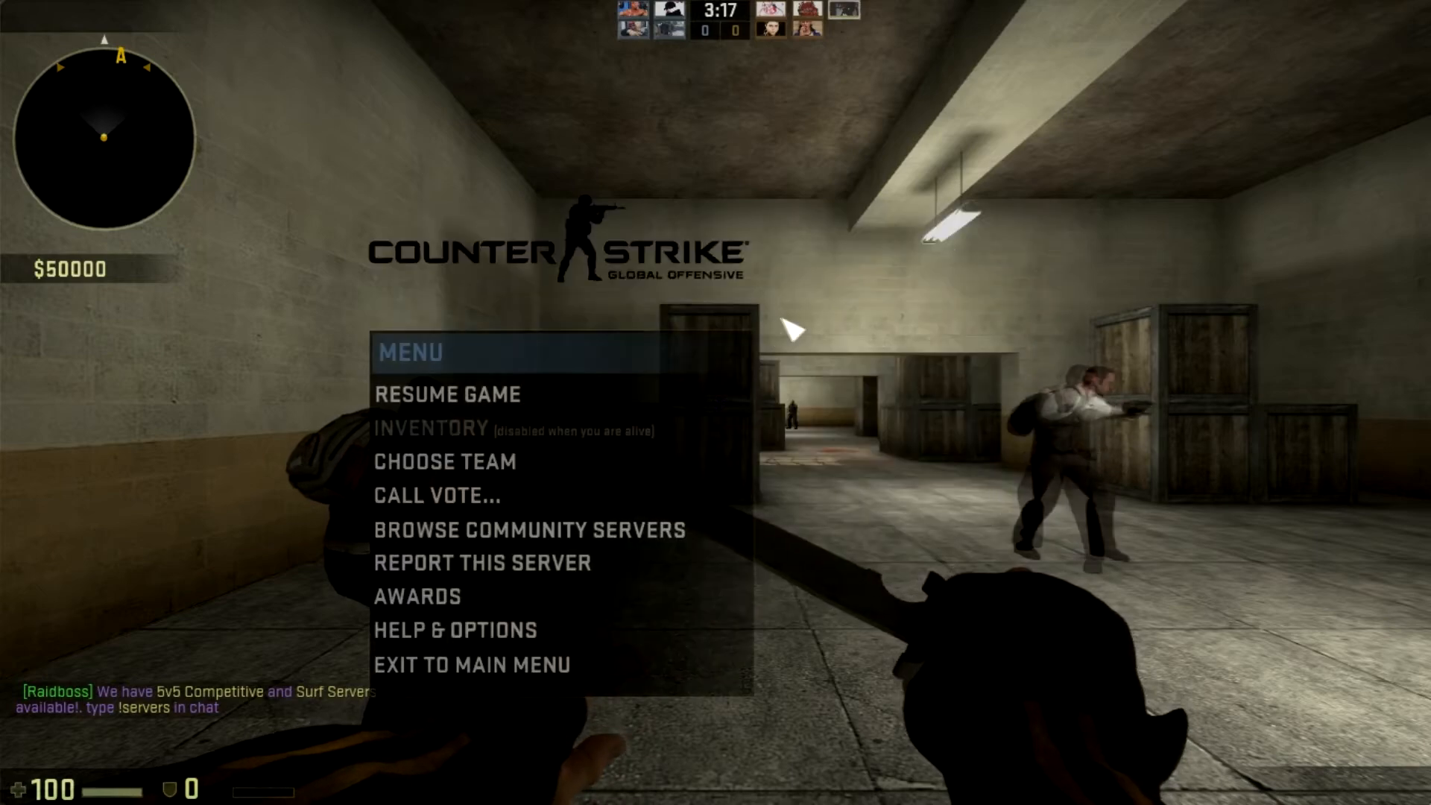
click(453, 394)
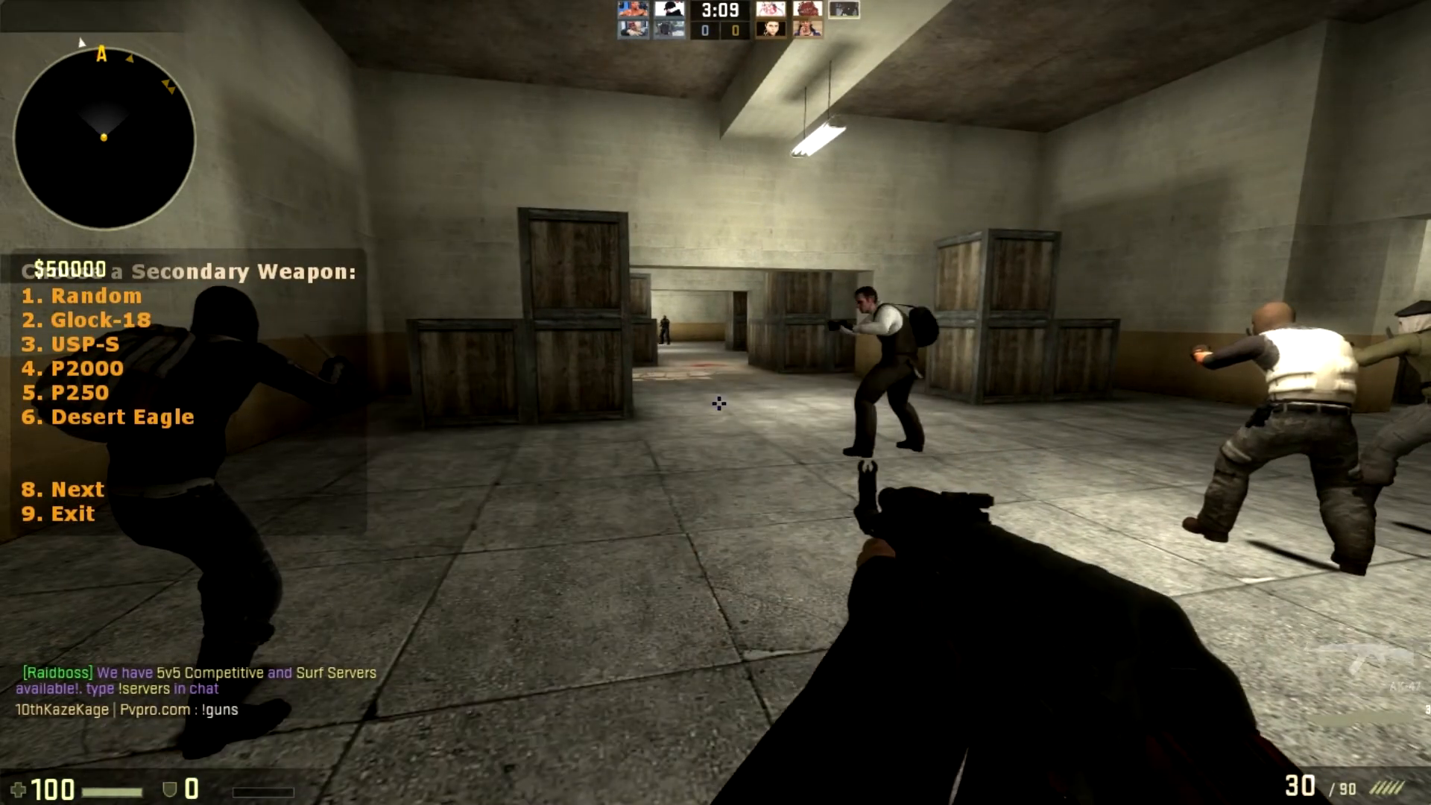
key(8)
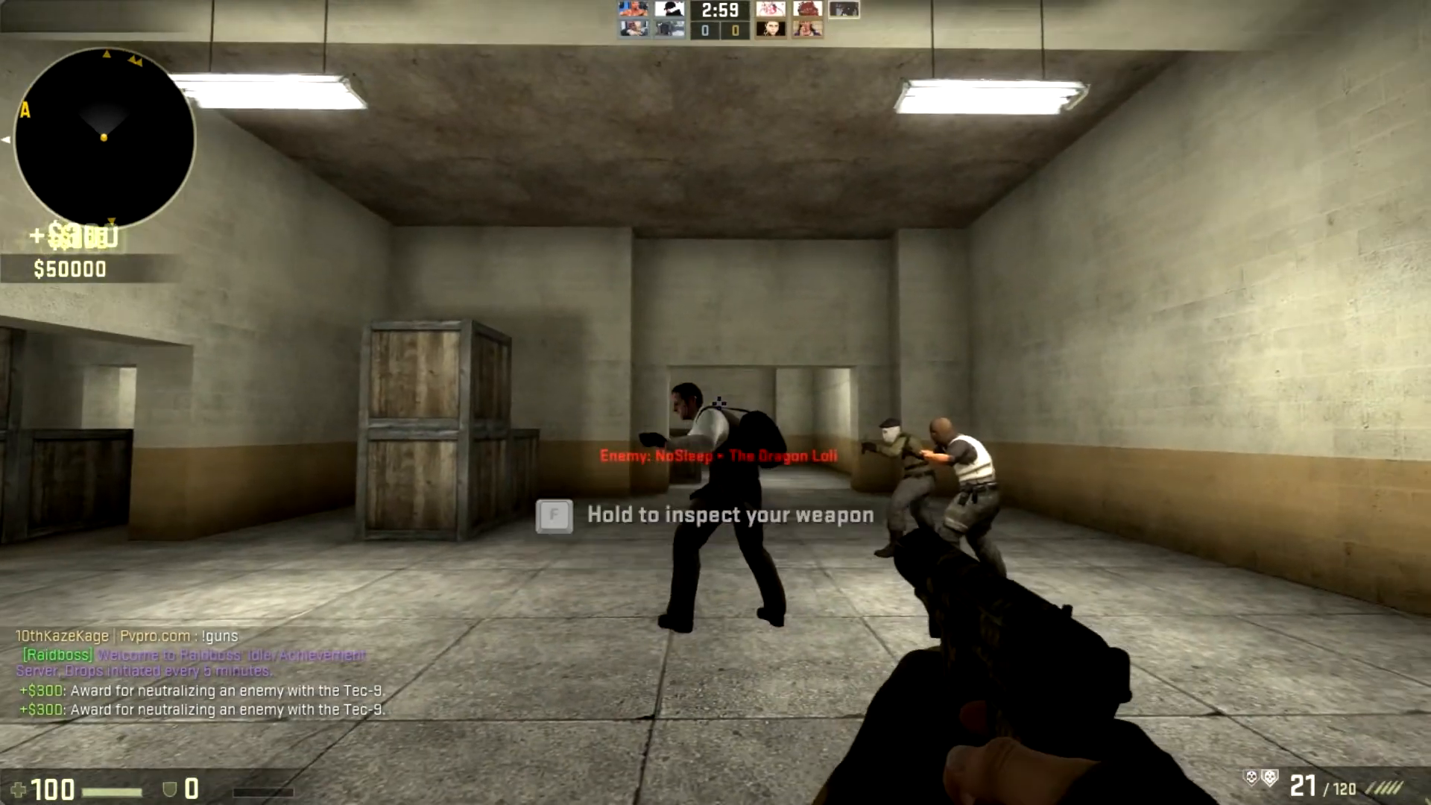
Glance at the scoreboard, then walk to the bots and shoot several with the Tec-9.
key(tab)
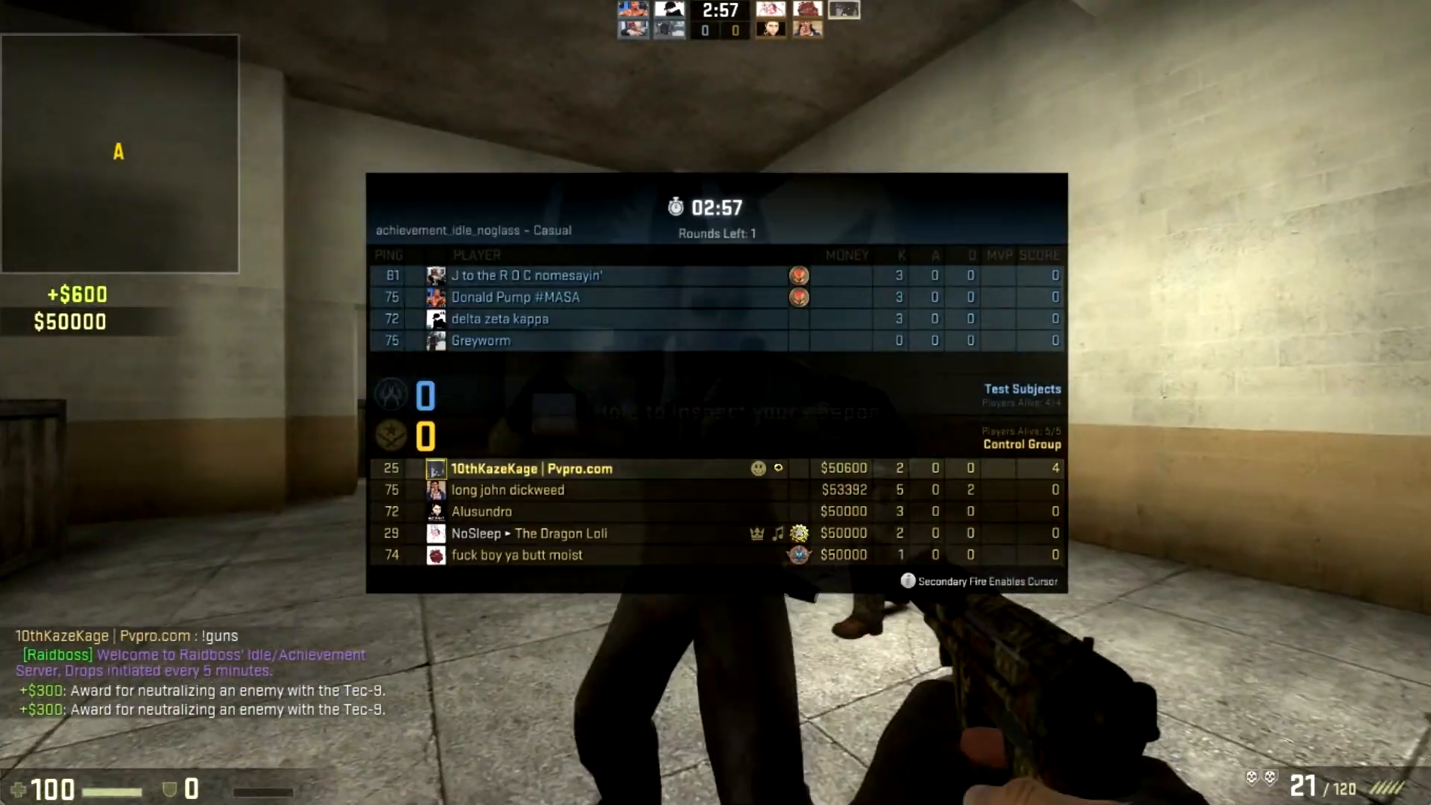
key(TAB)
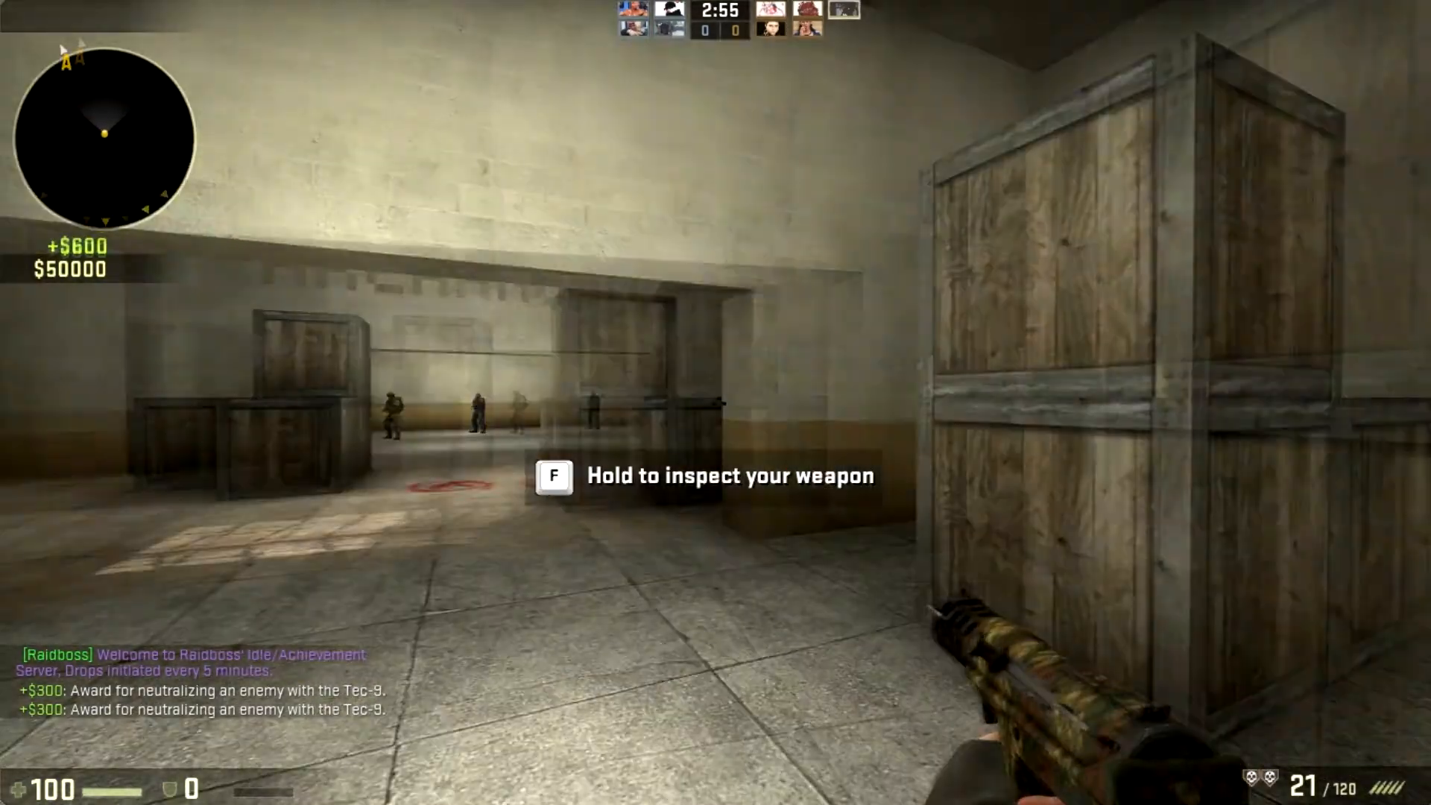
key(f)
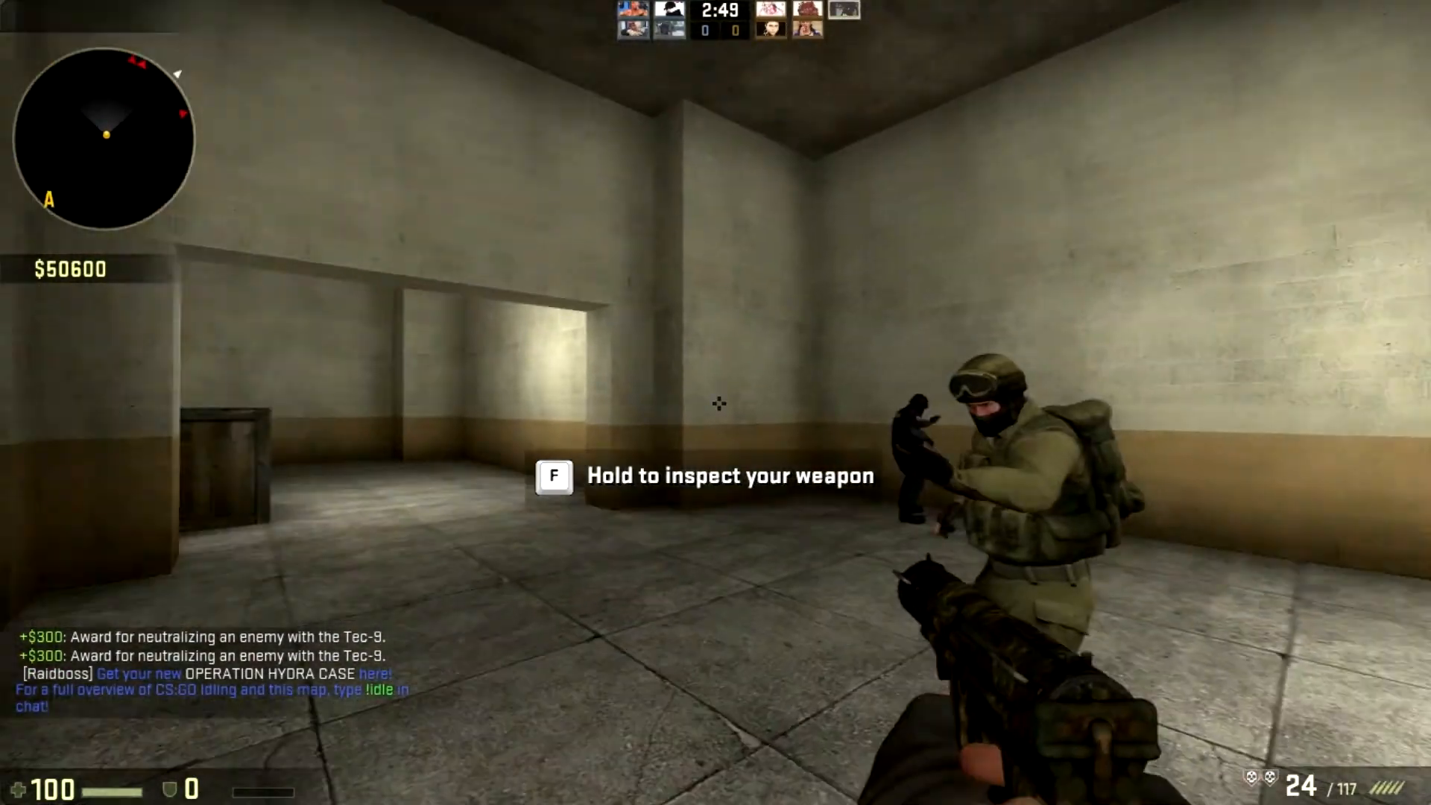
click(717, 404)
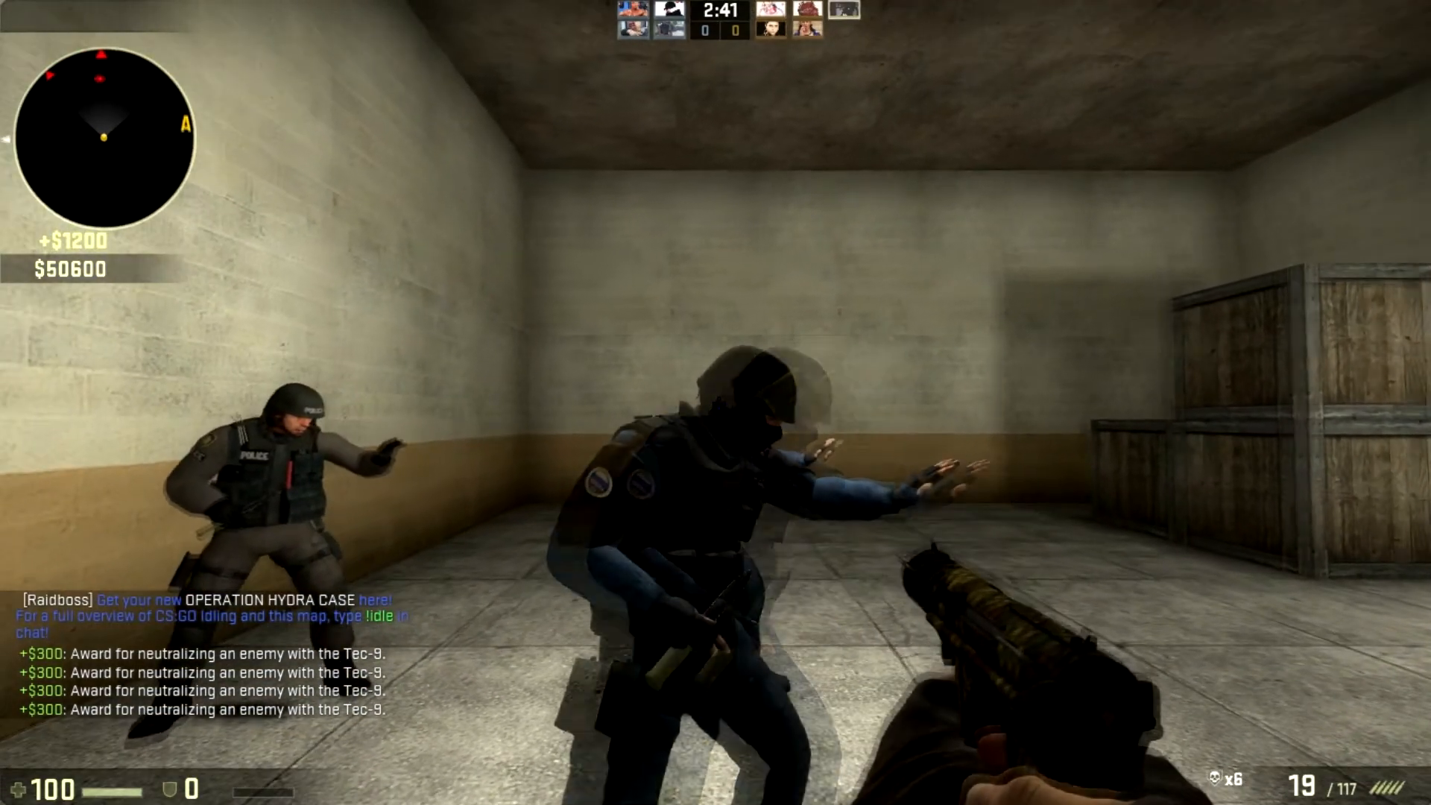
click(718, 403)
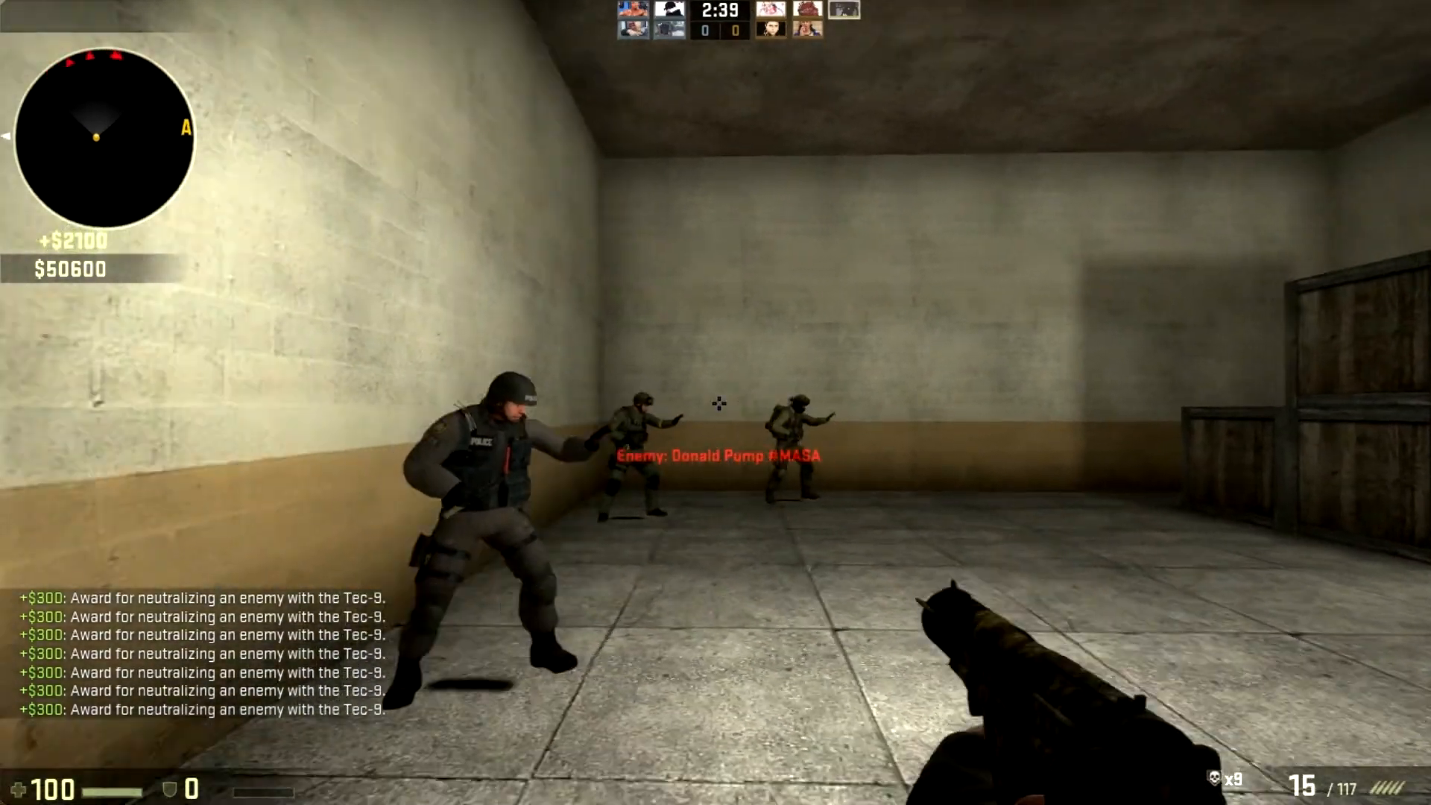
click(716, 406)
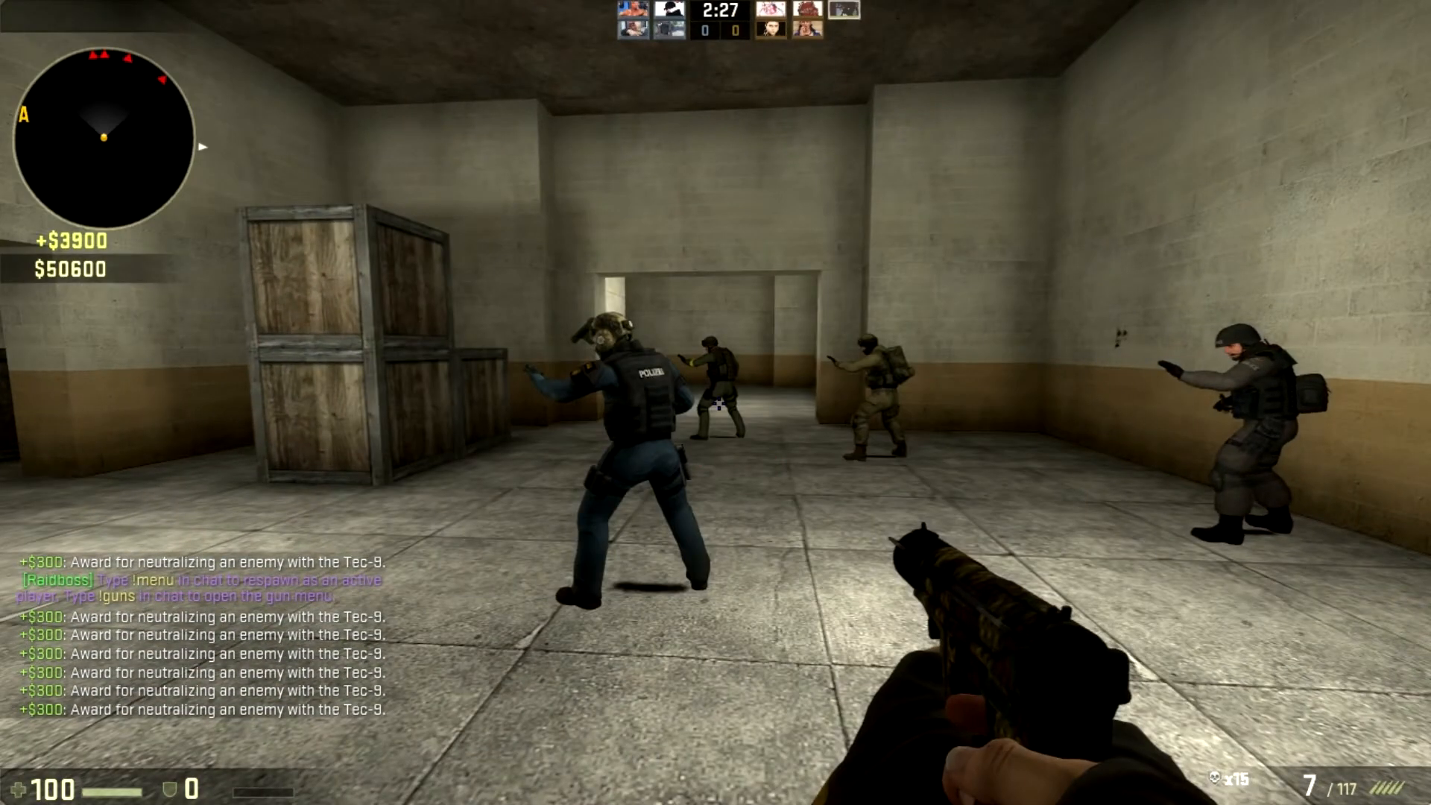
Check the scoreboard while Tec-9 kills climb toward ninety-nine.
key(tab)
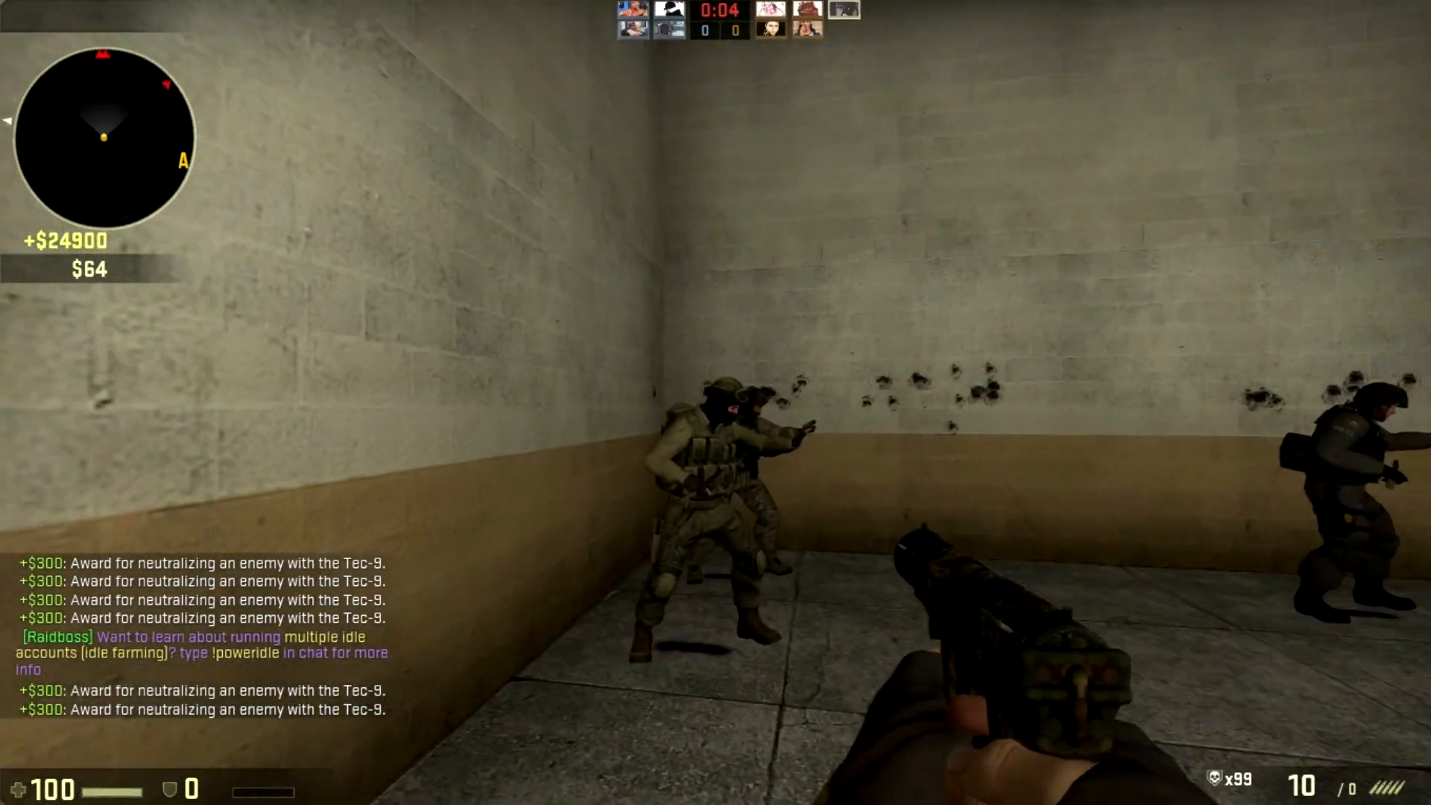
Shoot another bot with the Tec-9, reaching 102 kills as the round ends.
click(718, 405)
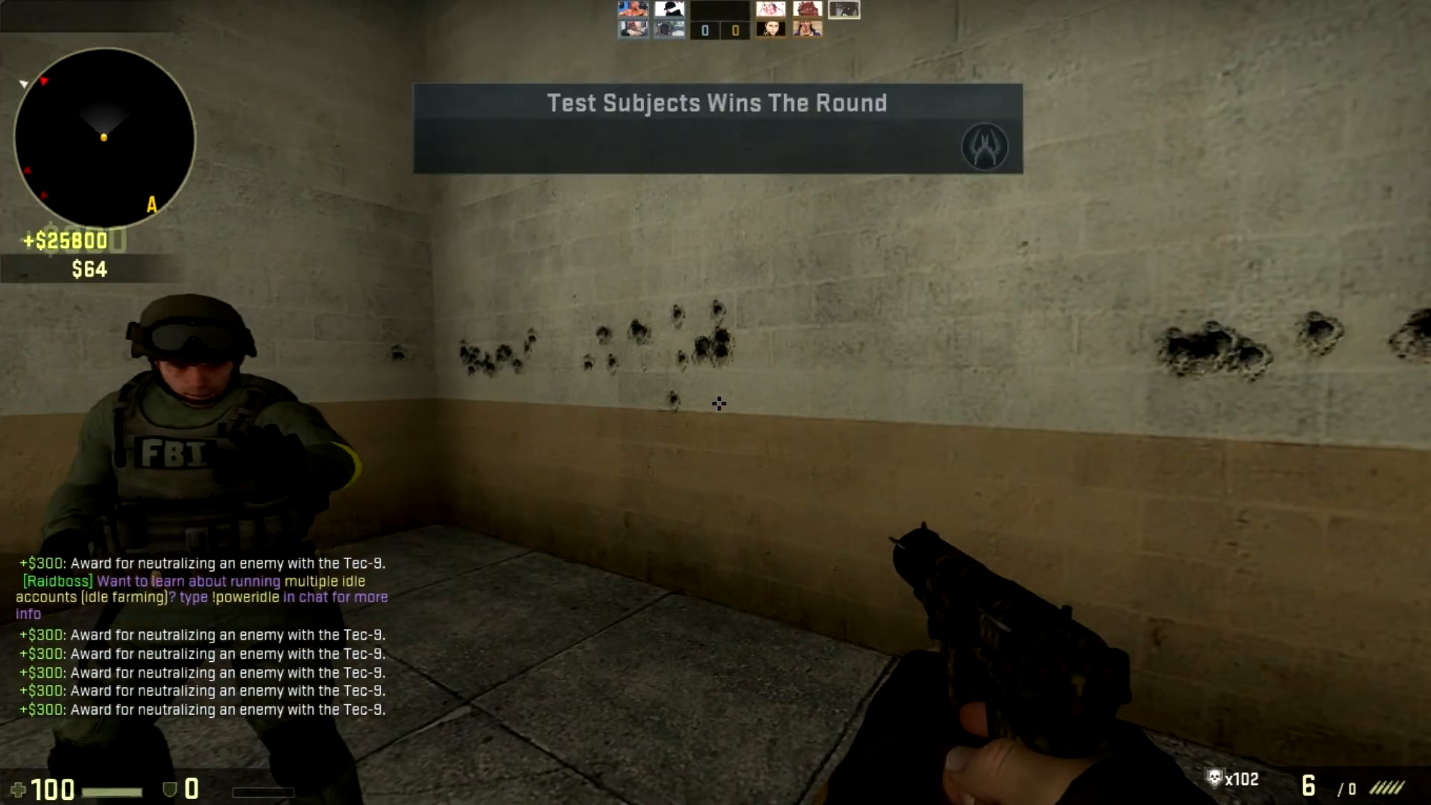
key(Tab)
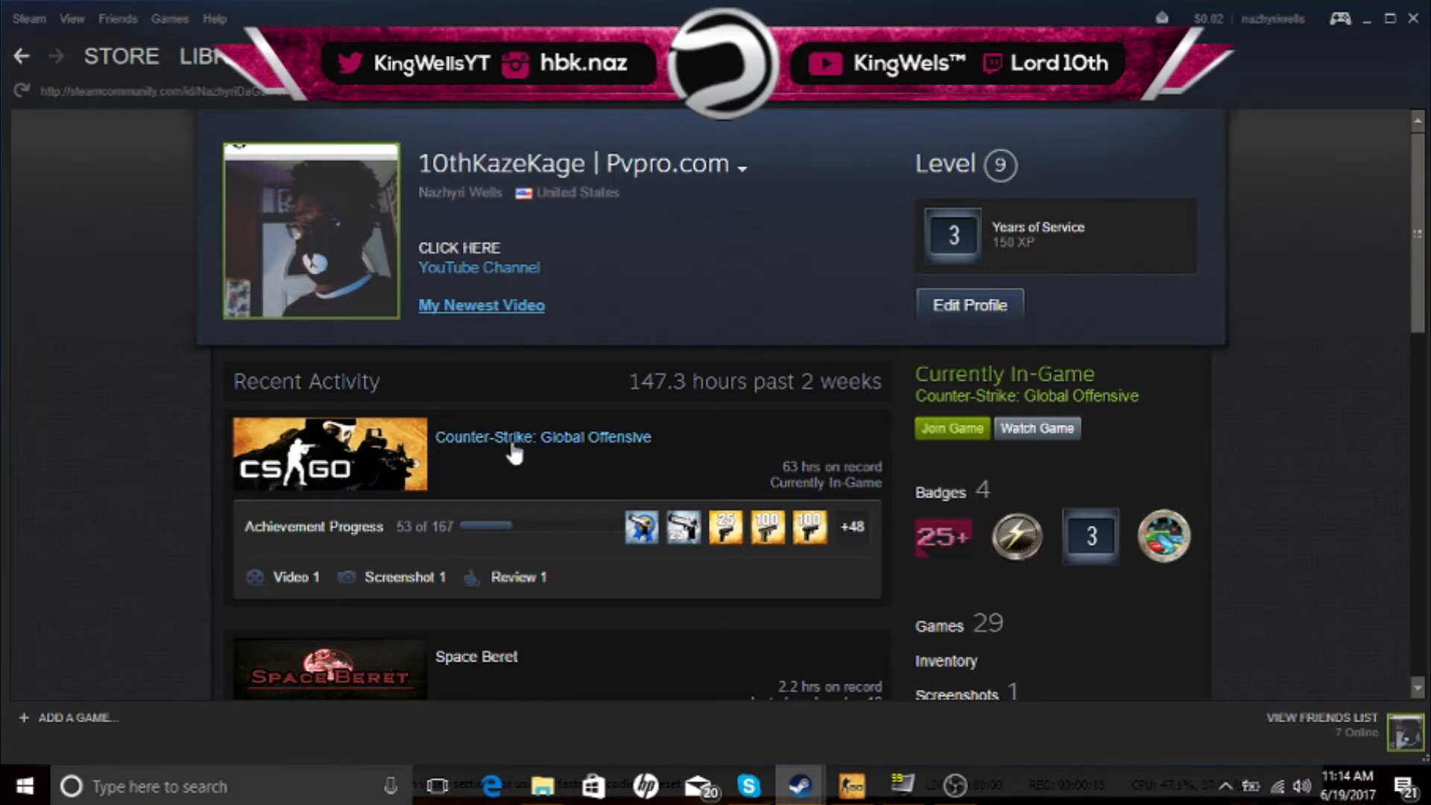
mouse_move(310, 545)
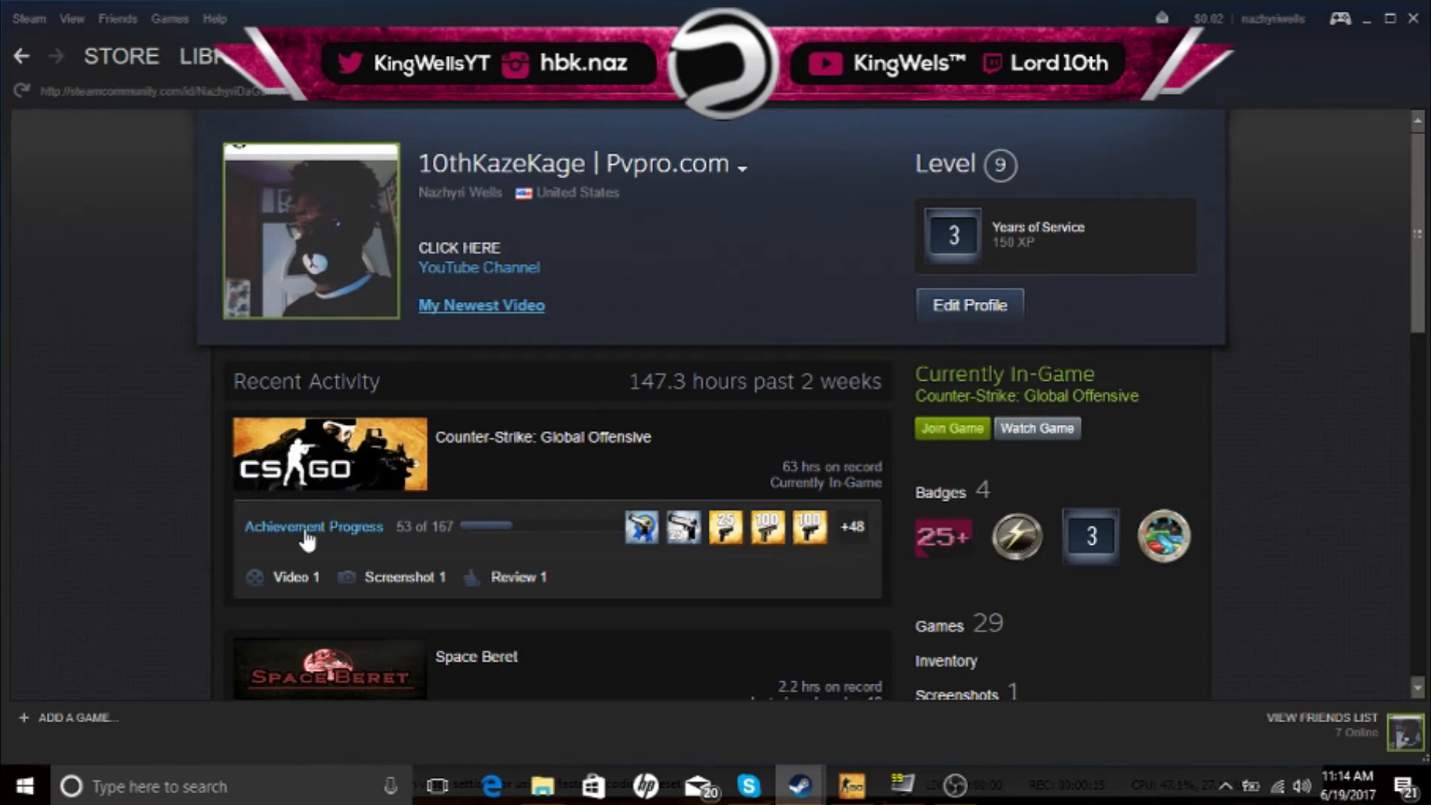
Open CS:GO Achievement Progress and scroll to the unlocked Tec-9 Expert entry.
click(314, 527)
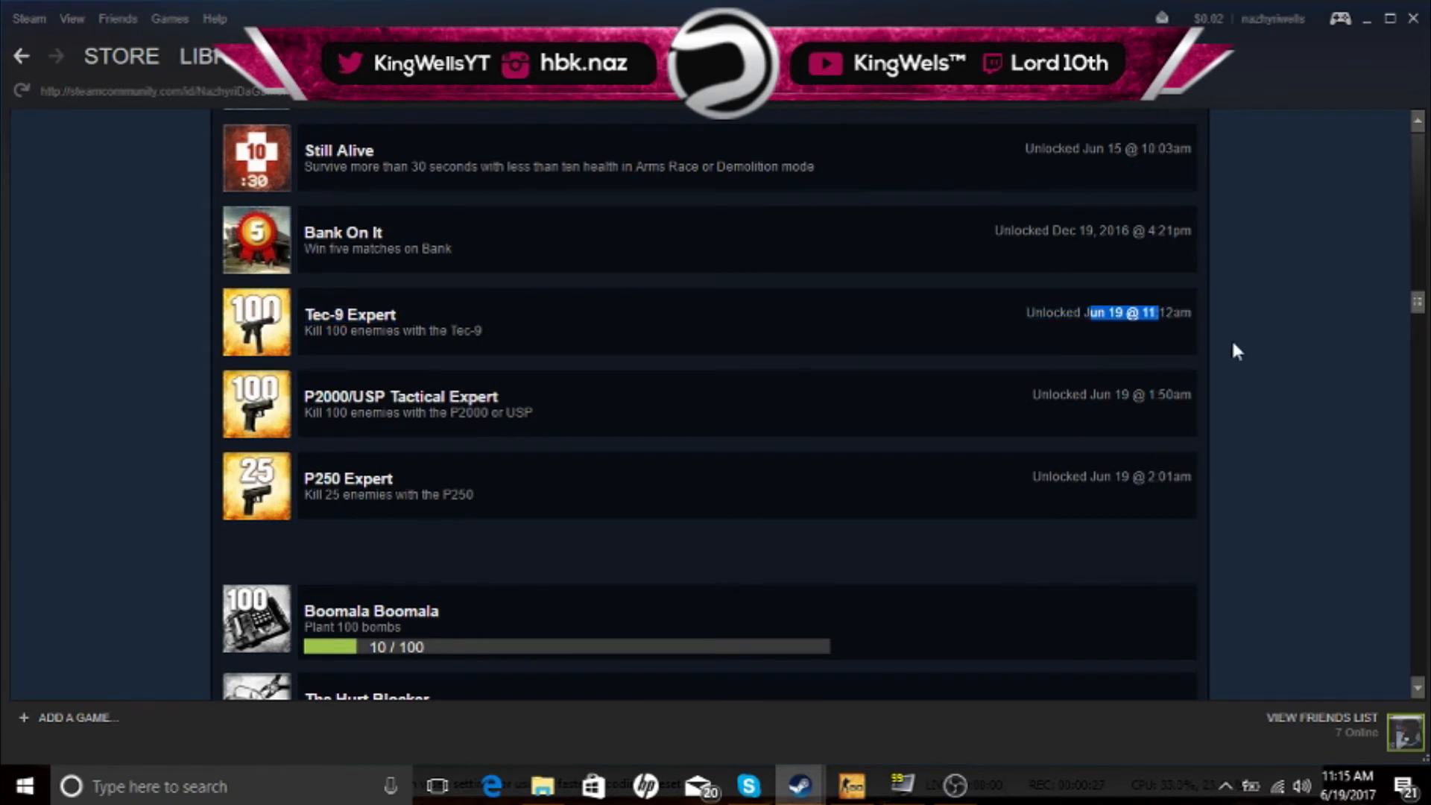
mouse_move(1370, 754)
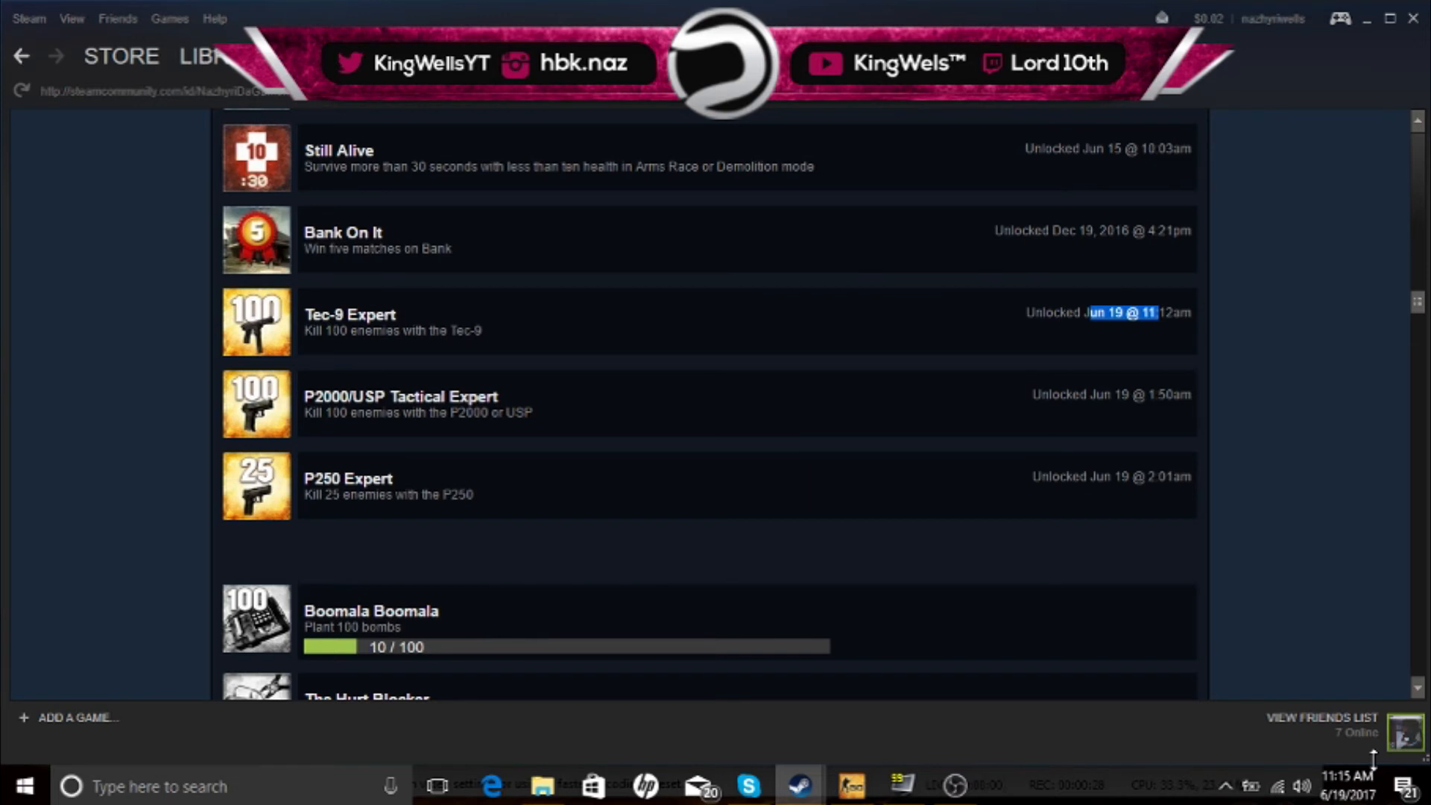
scroll(up, 3)
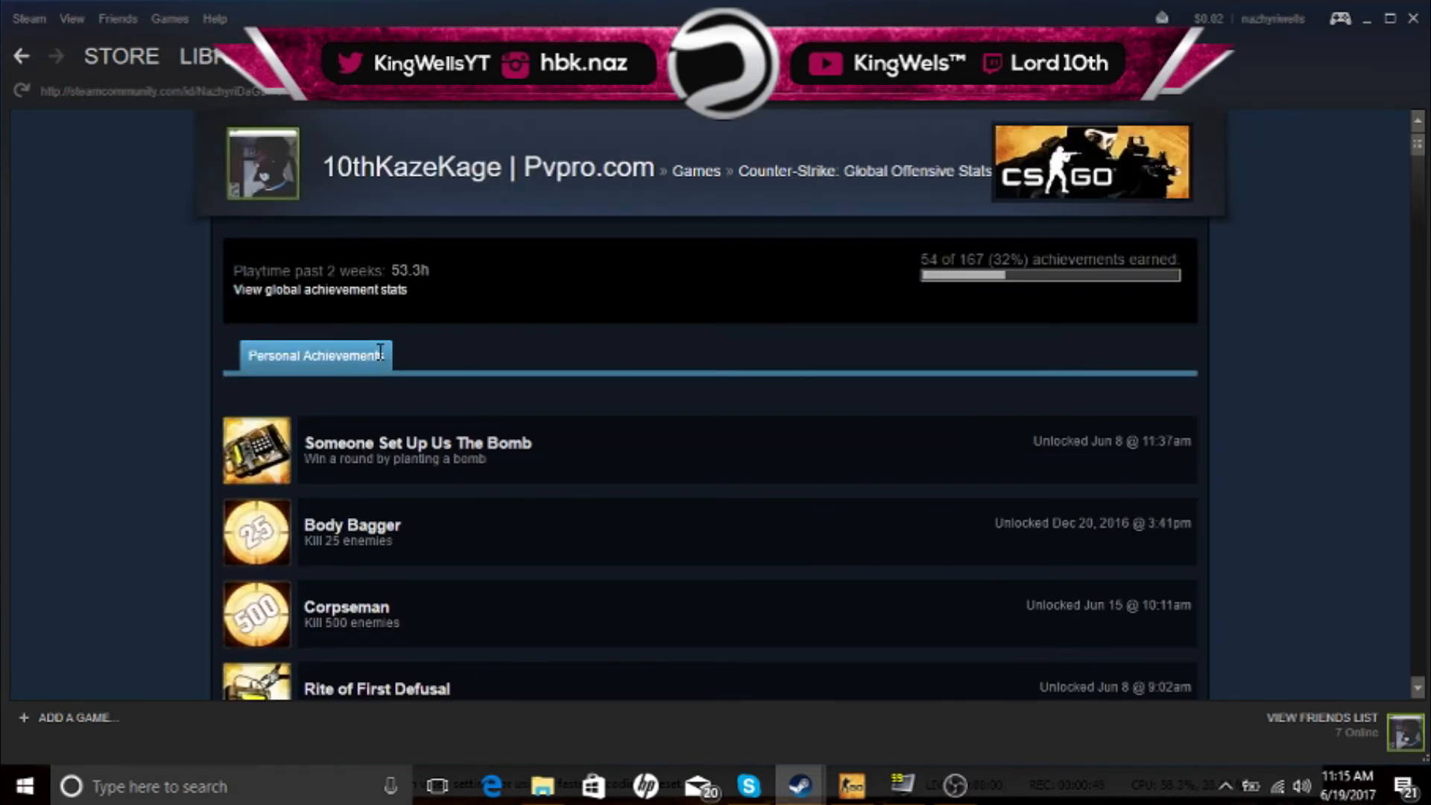